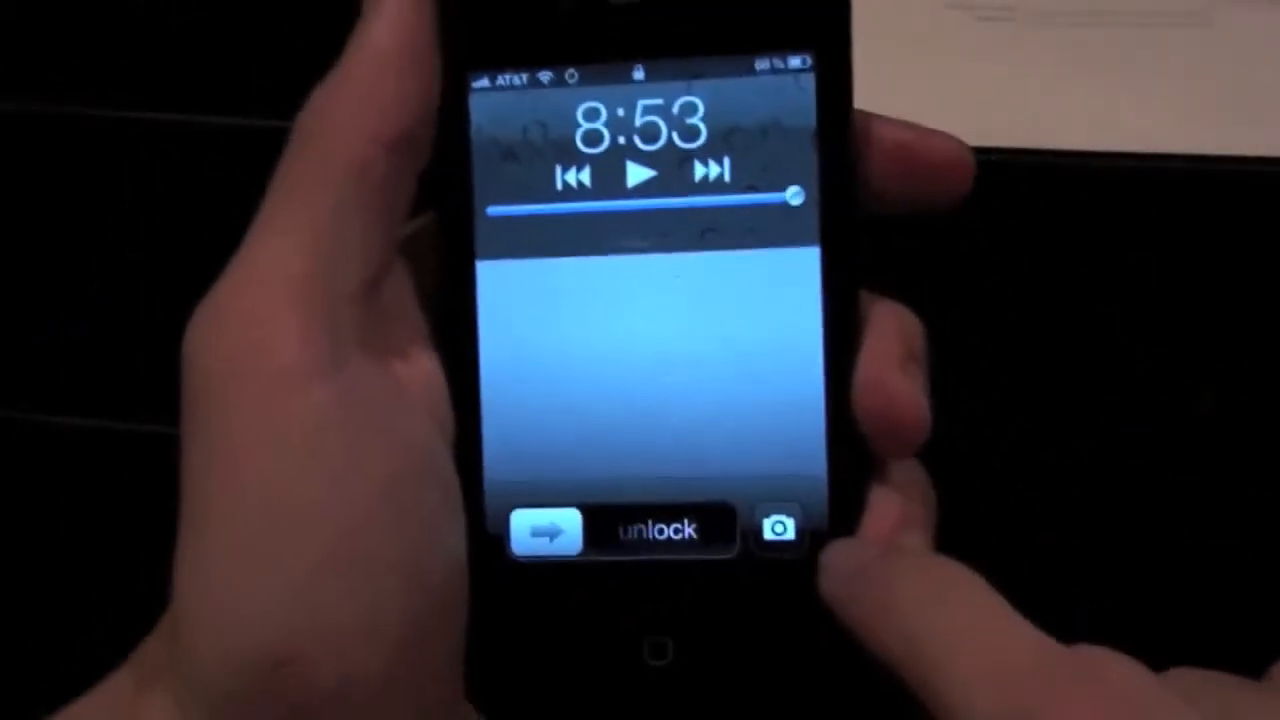
Launch the camera from the lock screen and take a photo of the stack of papers
{"action": "left_click", "coordinate": [780, 528]}
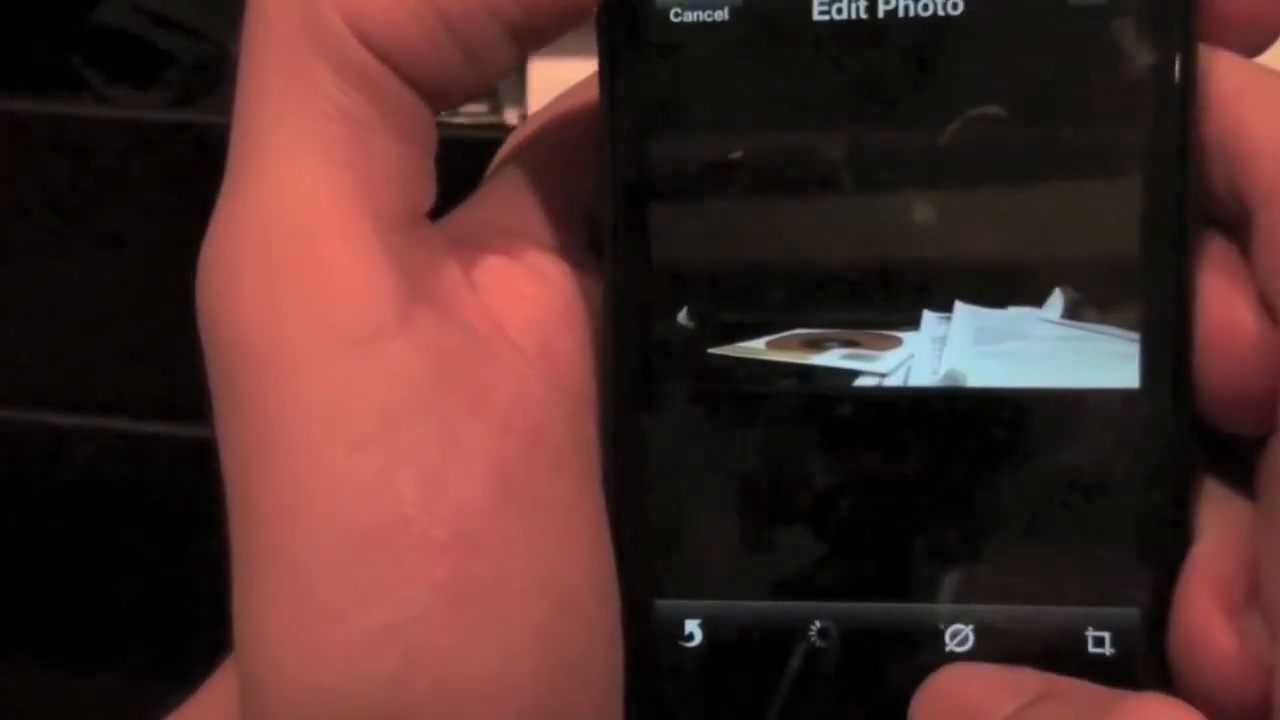
{"action": "left_click", "coordinate": [796, 636]}
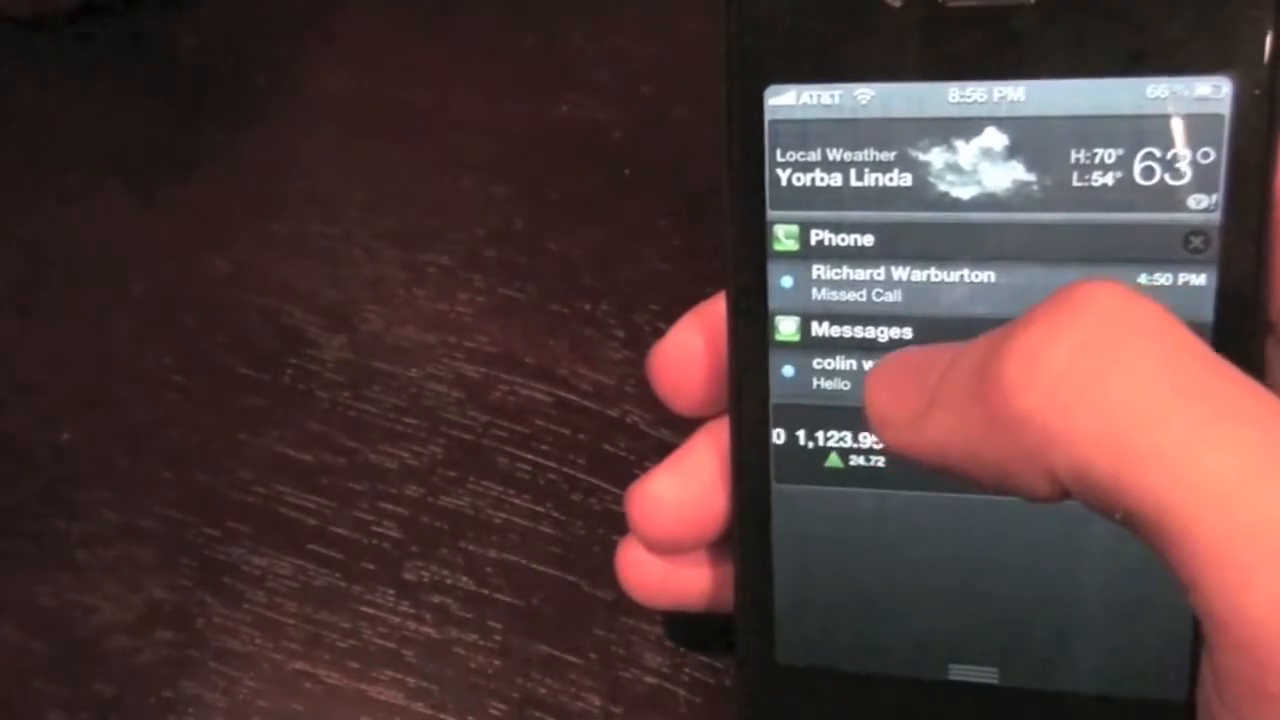
Pull down Notification Center to view weather, missed call, message and stocks
{"action": "left_click", "coordinate": [860, 376]}
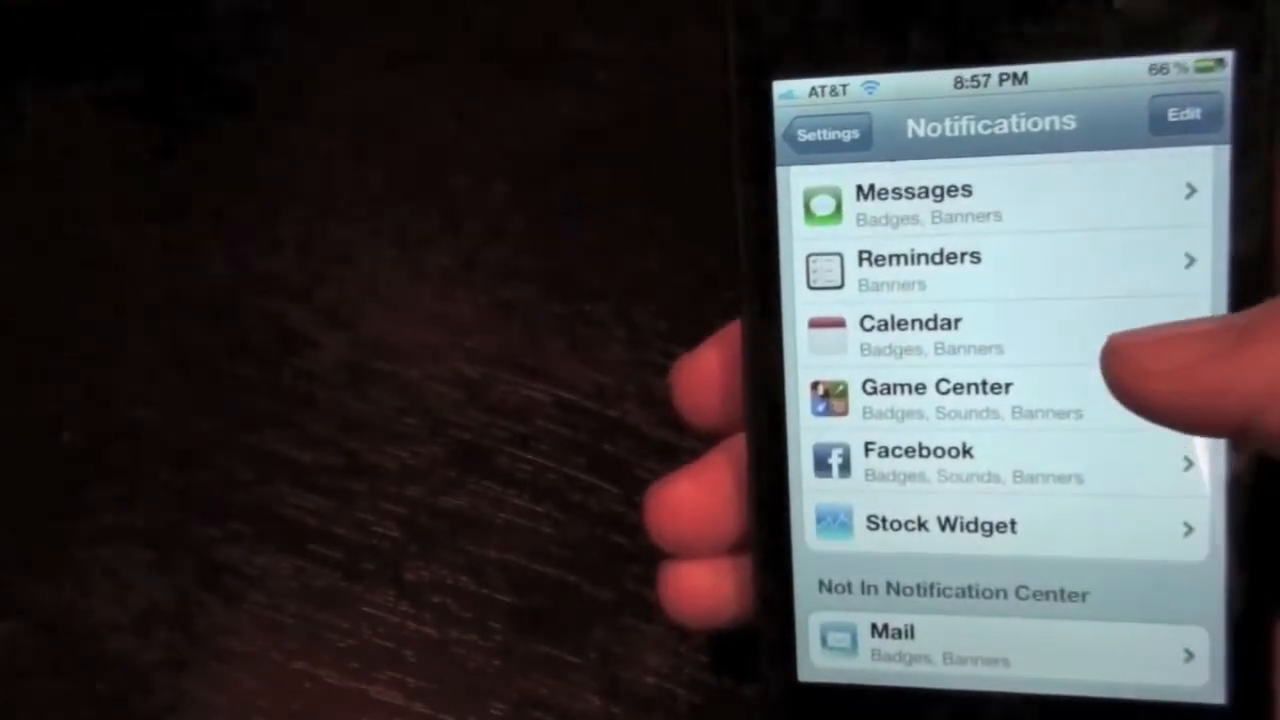
Scroll through Settings and open the Notifications page listing apps in Notification Center
{"action": "scroll", "scroll_direction": "down", "scroll_amount": 3}
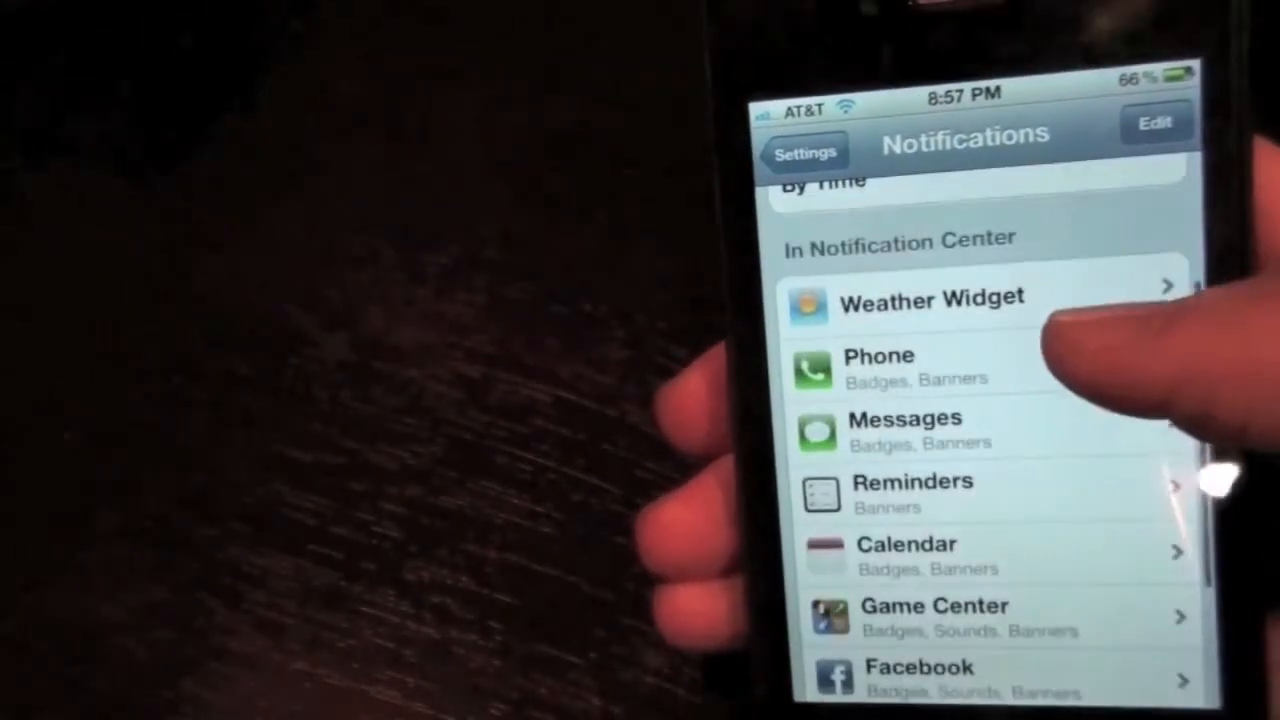
{"action": "scroll", "scroll_direction": "down", "scroll_amount": 3}
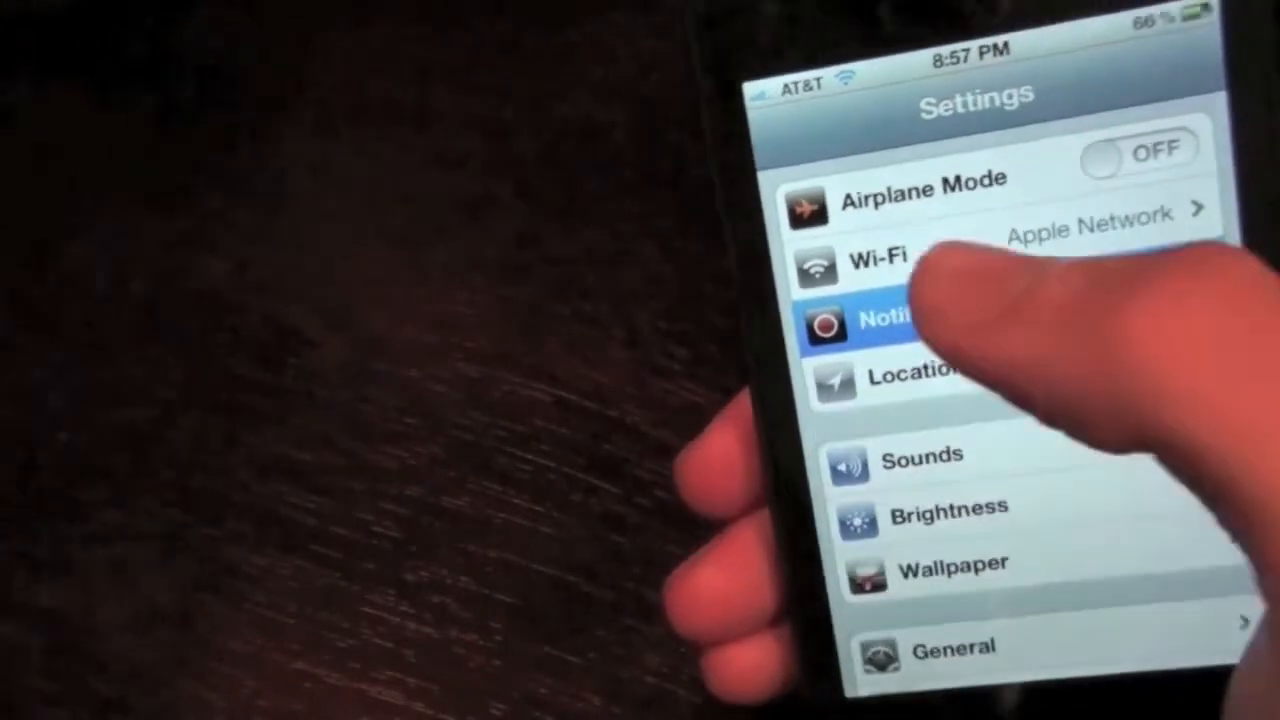
{"action": "left_click", "coordinate": [890, 318]}
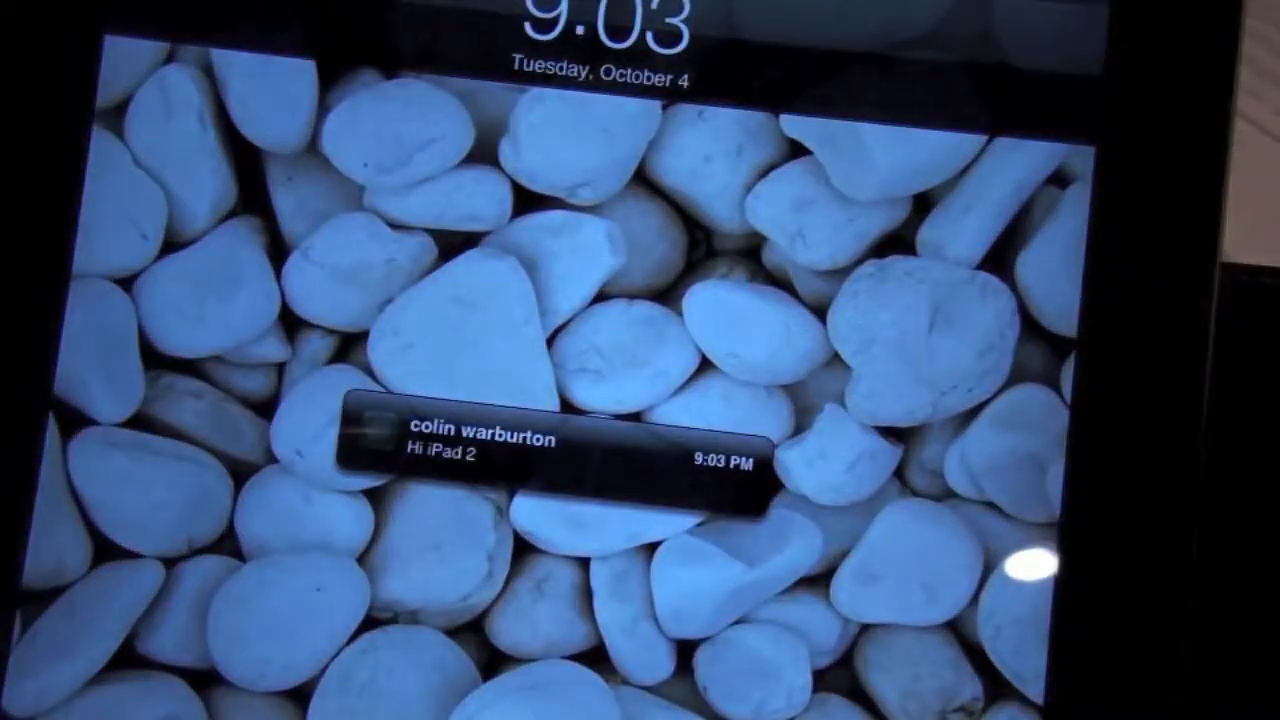
Open the incoming message from the iPad lock screen, scroll the conversation and return home
{"action": "left_click", "coordinate": [560, 444]}
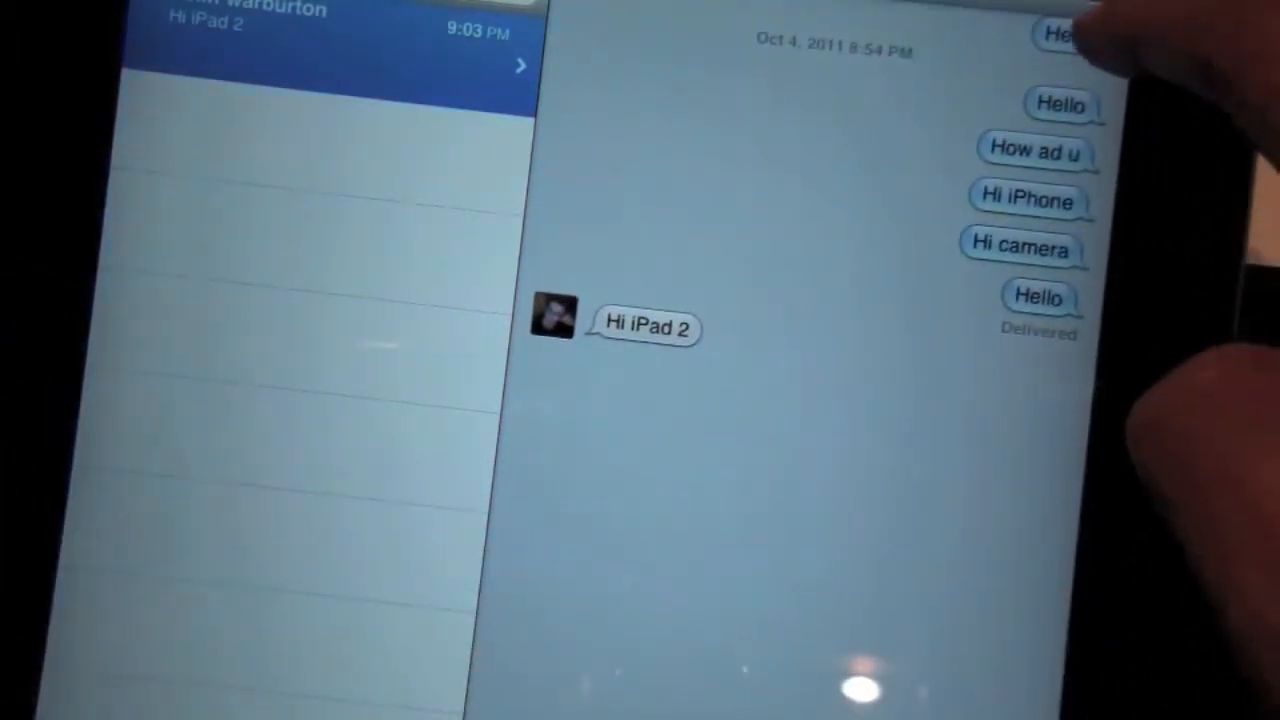
{"action": "scroll", "scroll_direction": "down", "scroll_amount": 3}
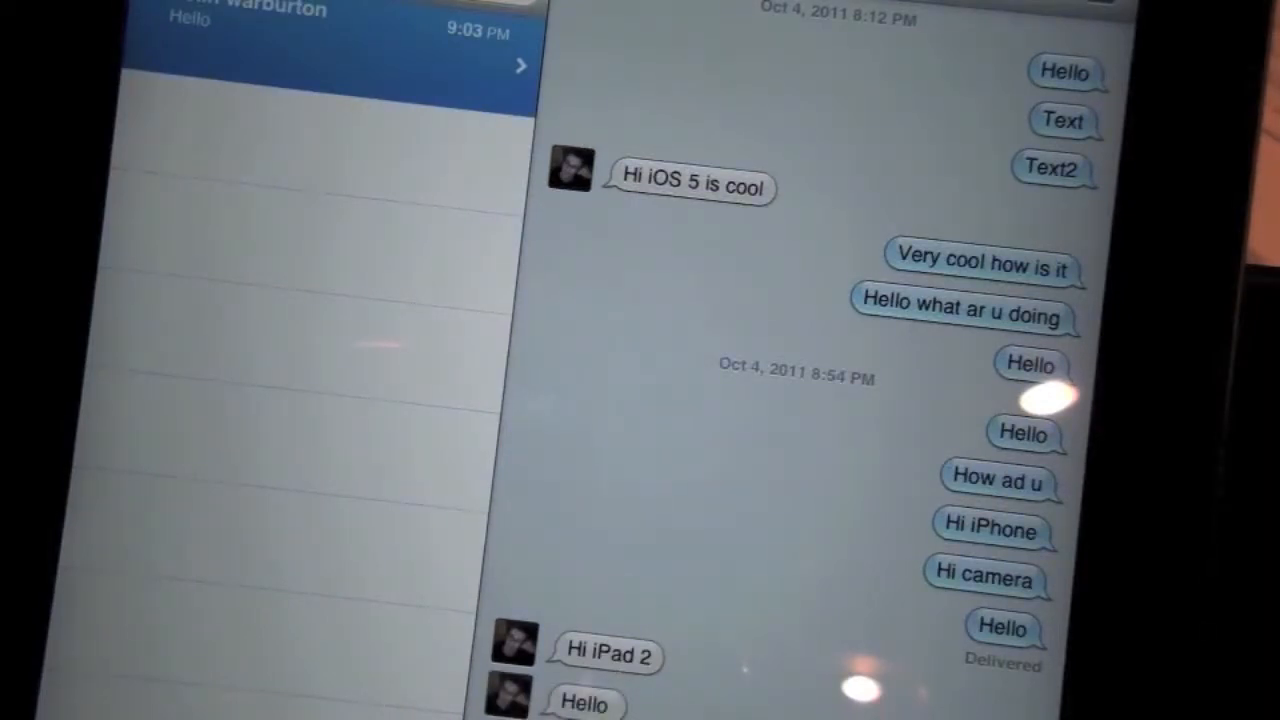
{"action": "key", "text": "home"}
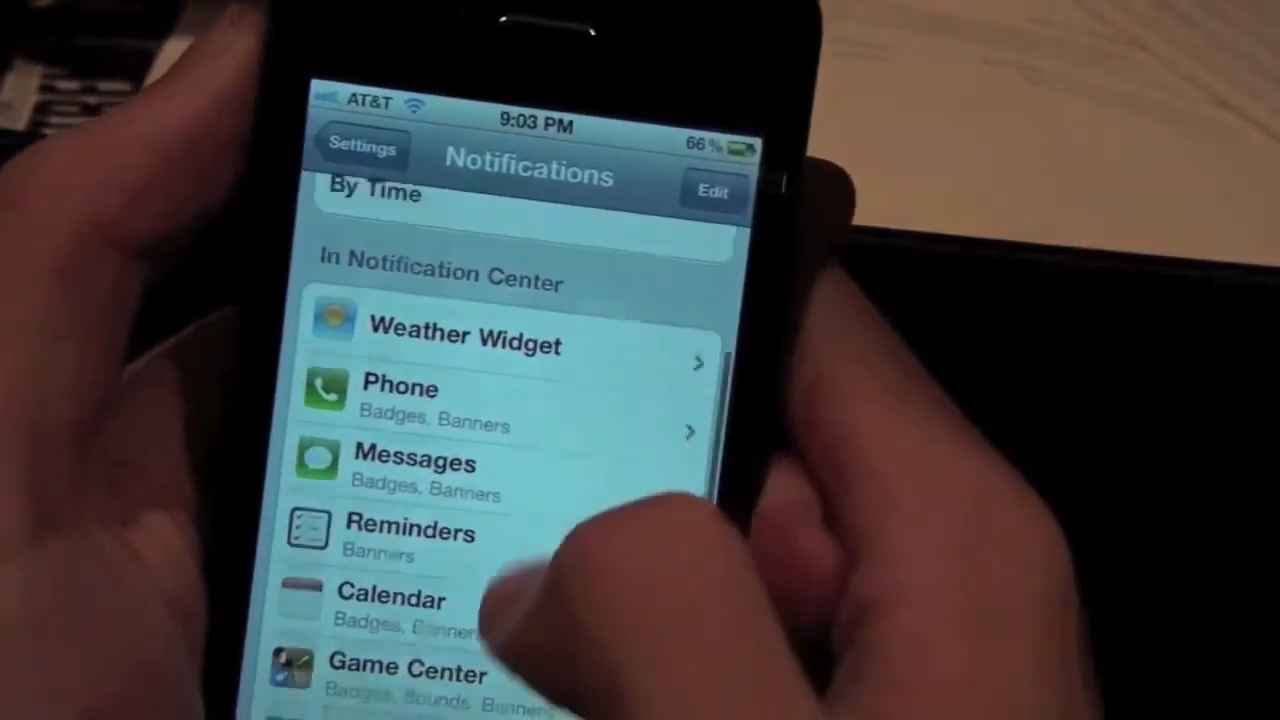
Return from Notifications to the main Settings list and open General
{"action": "left_click", "coordinate": [362, 148]}
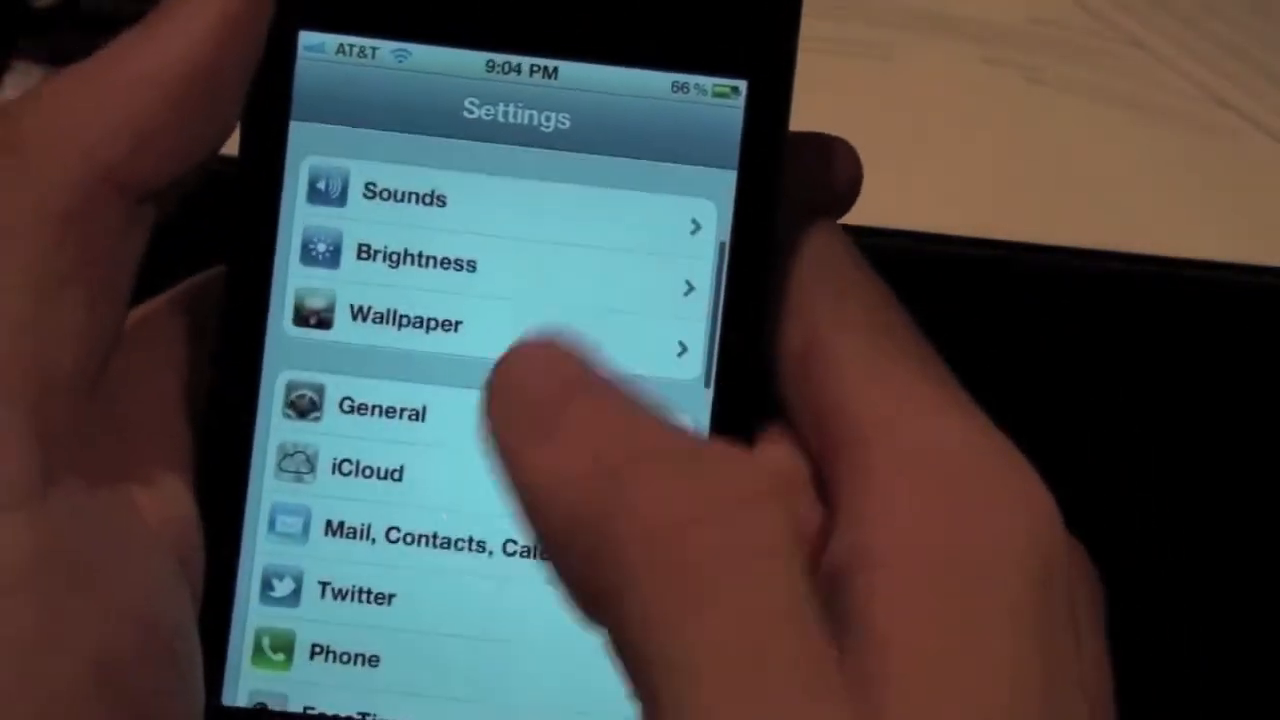
{"action": "left_click", "coordinate": [380, 410]}
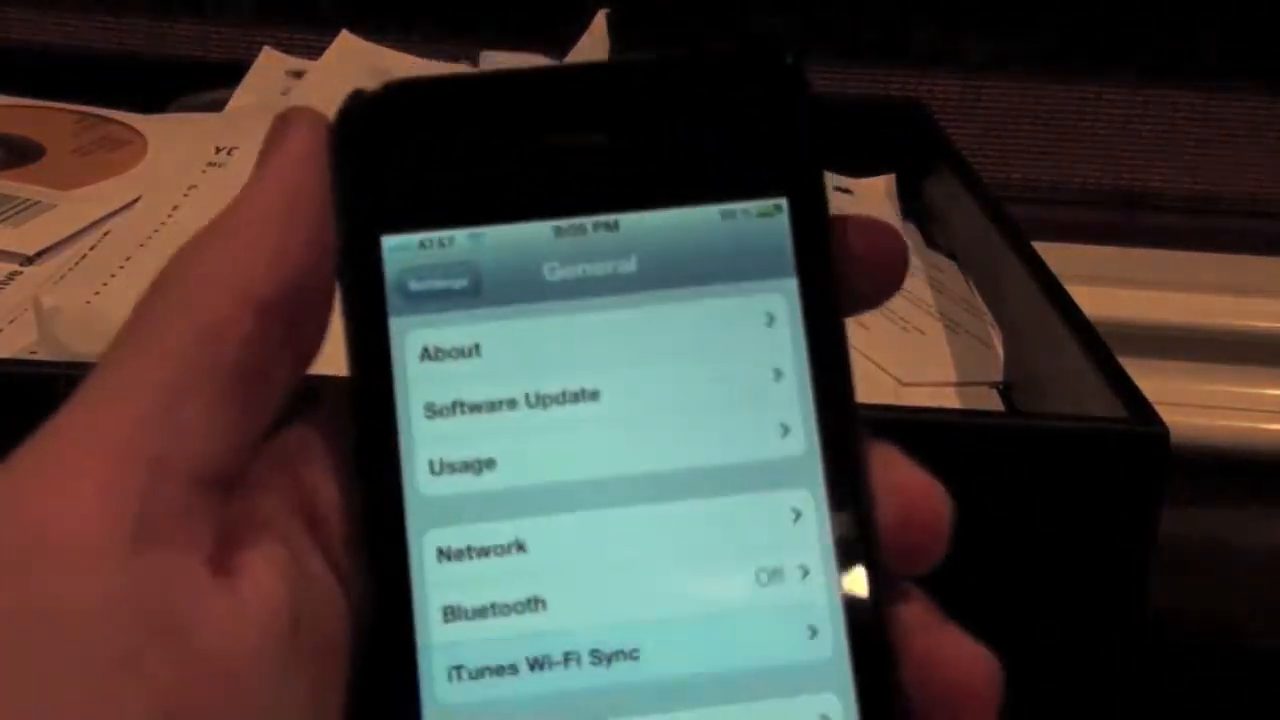
Leave the General page and return to the main Settings list
{"action": "left_click", "coordinate": [510, 396]}
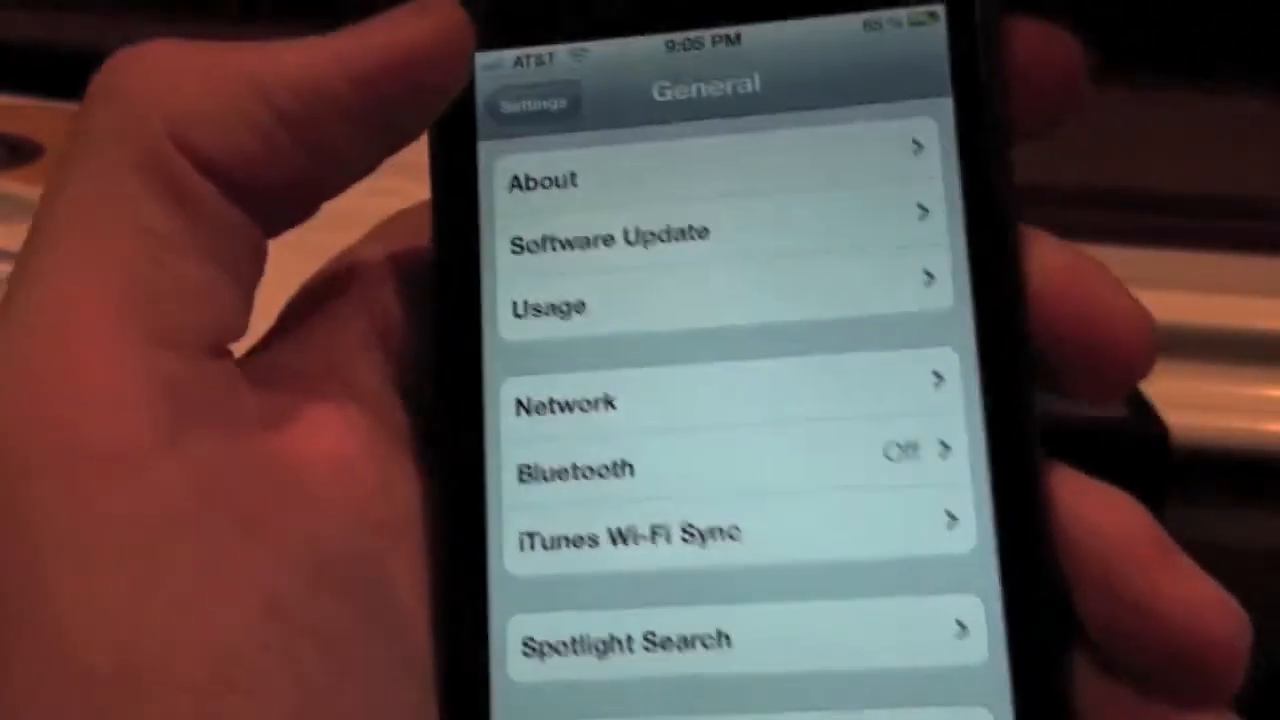
{"action": "left_click", "coordinate": [532, 102]}
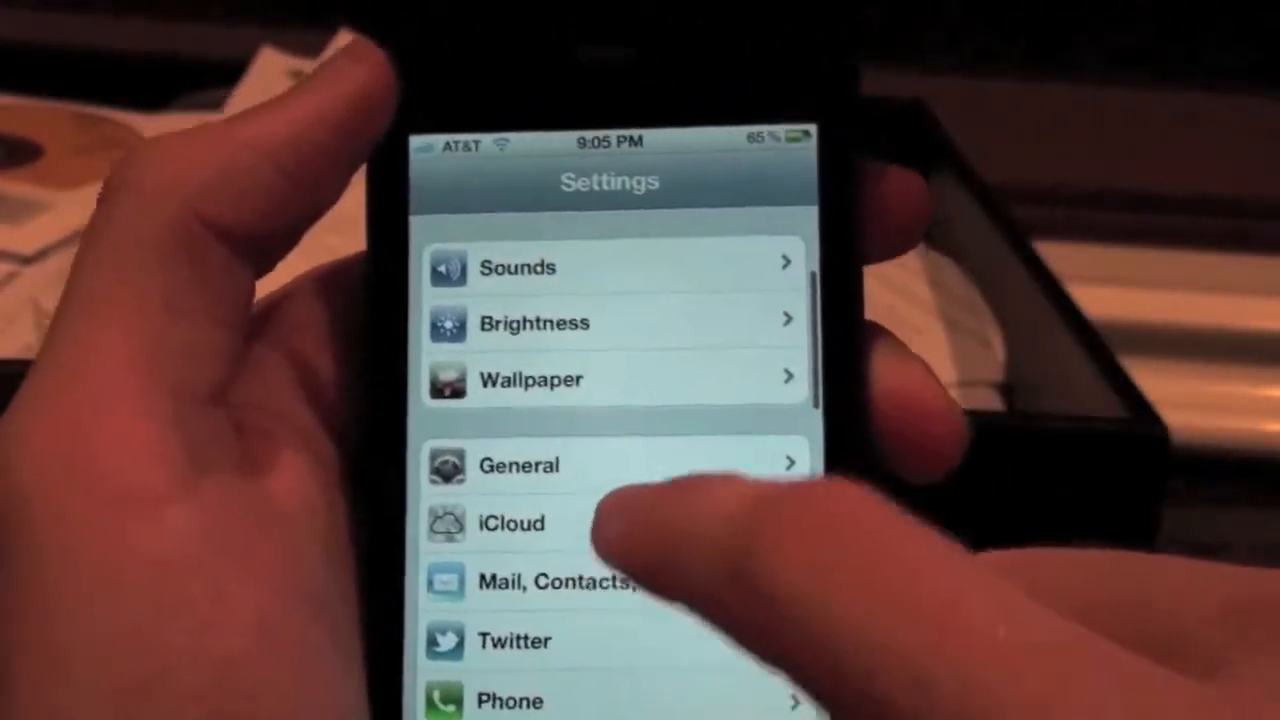
In Accessibility, switch Speak Auto-text to ON, scroll to Hearing and return to General
{"action": "left_click", "coordinate": [518, 464]}
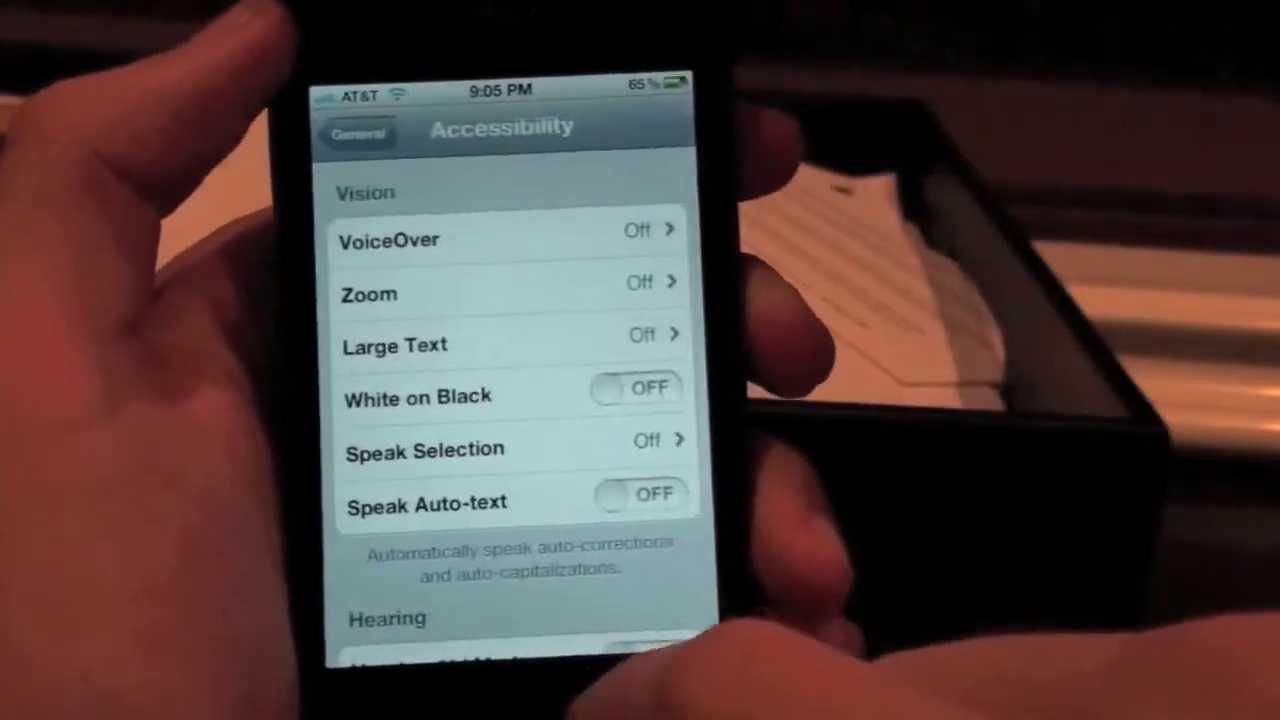
{"action": "scroll", "scroll_direction": "down", "scroll_amount": 3}
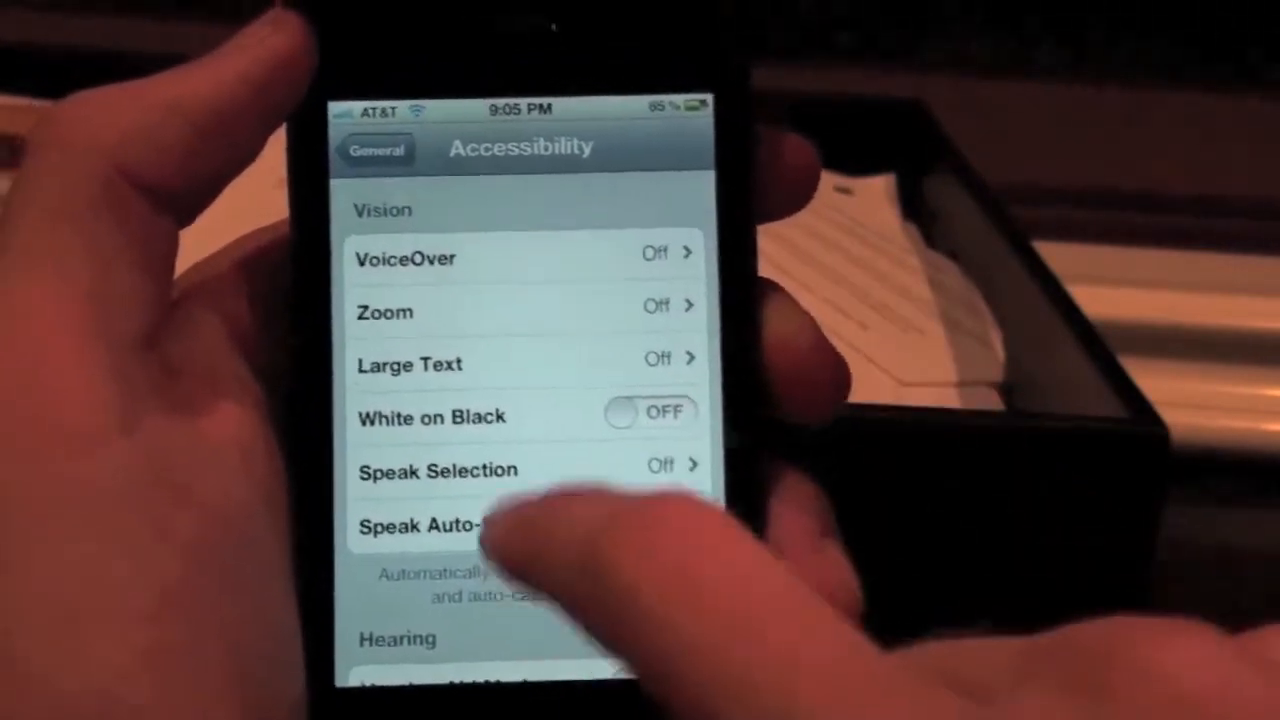
{"action": "left_click", "coordinate": [640, 530]}
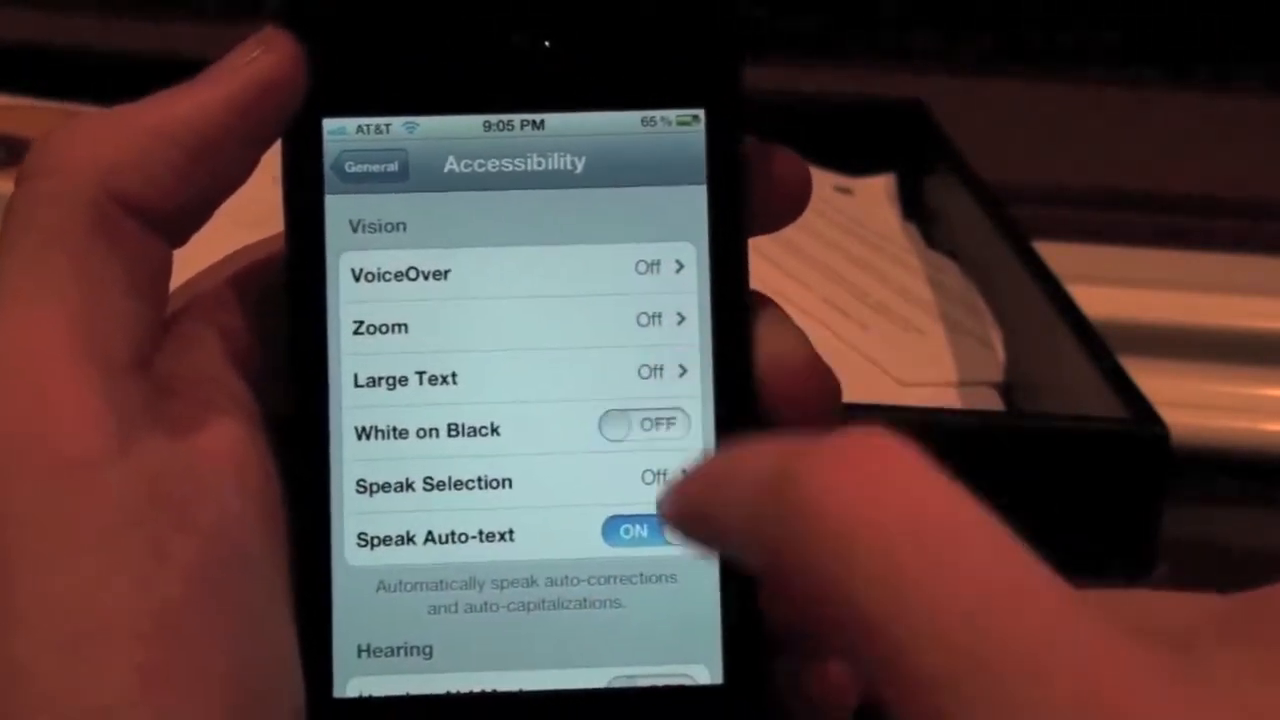
{"action": "left_click", "coordinate": [640, 532]}
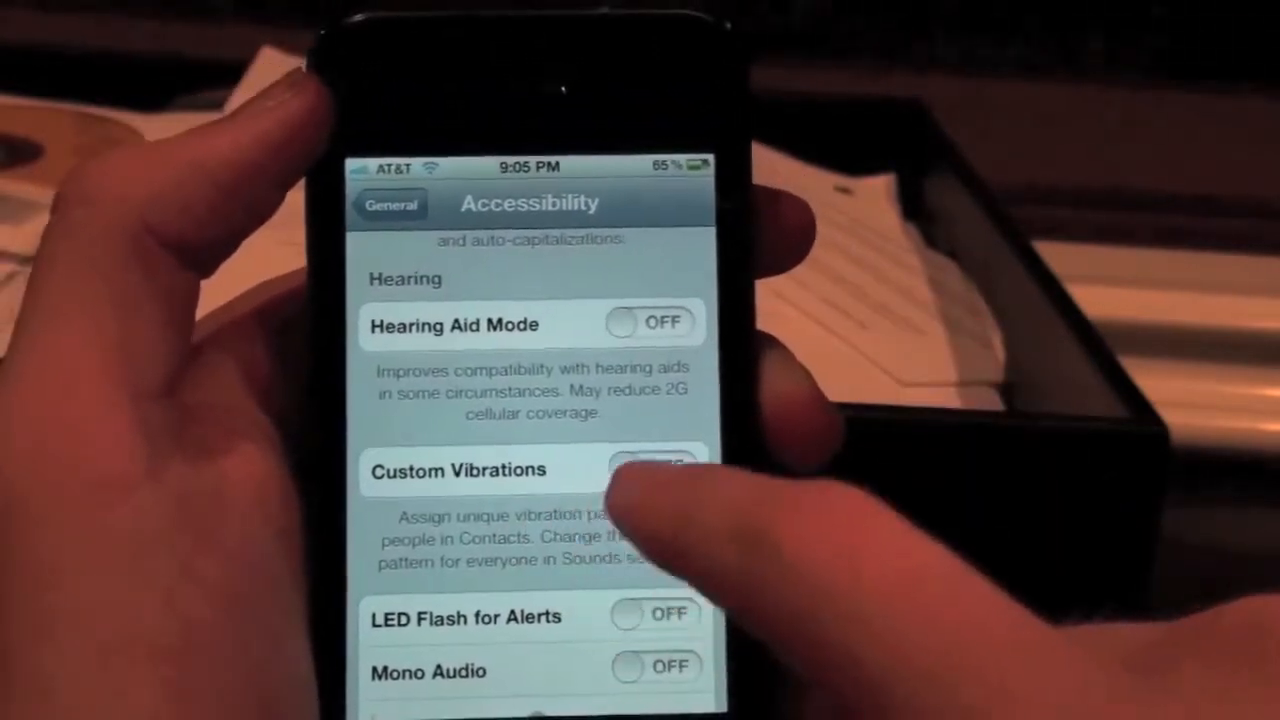
{"action": "left_click", "coordinate": [390, 204]}
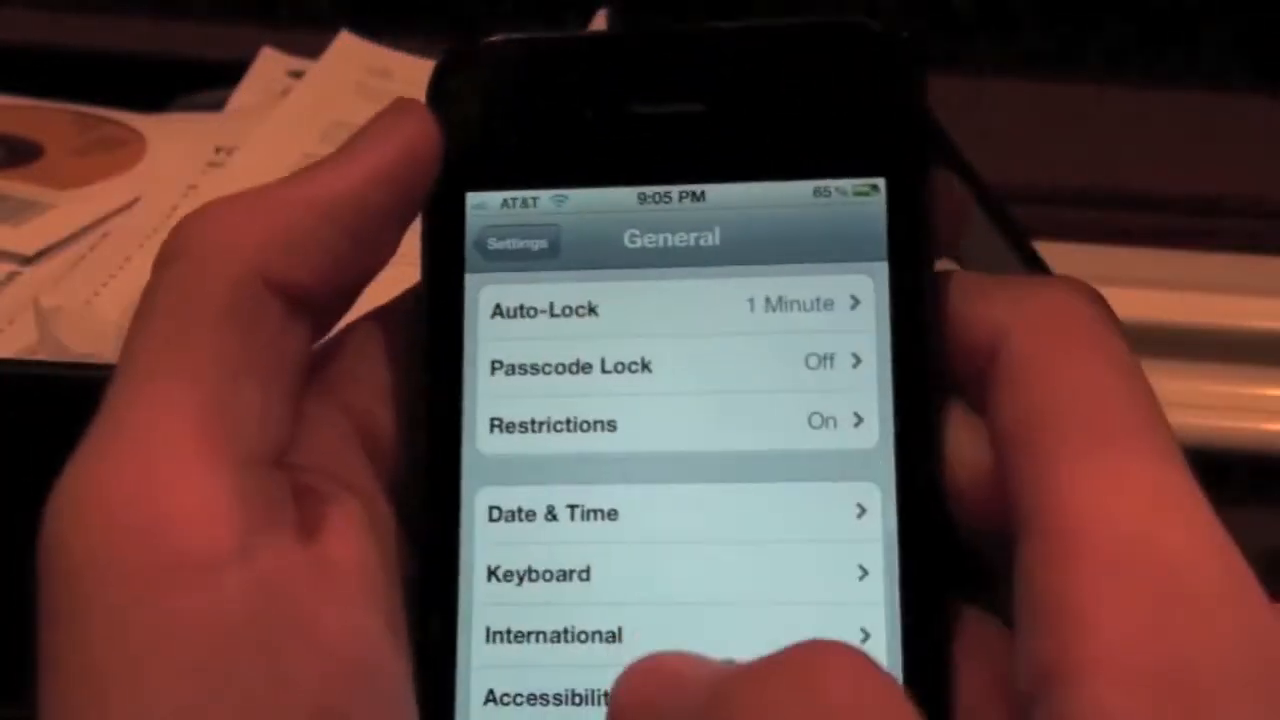
In Sounds > Vibration, tap out a new custom vibration pattern named 'Example'
{"action": "left_click", "coordinate": [516, 244]}
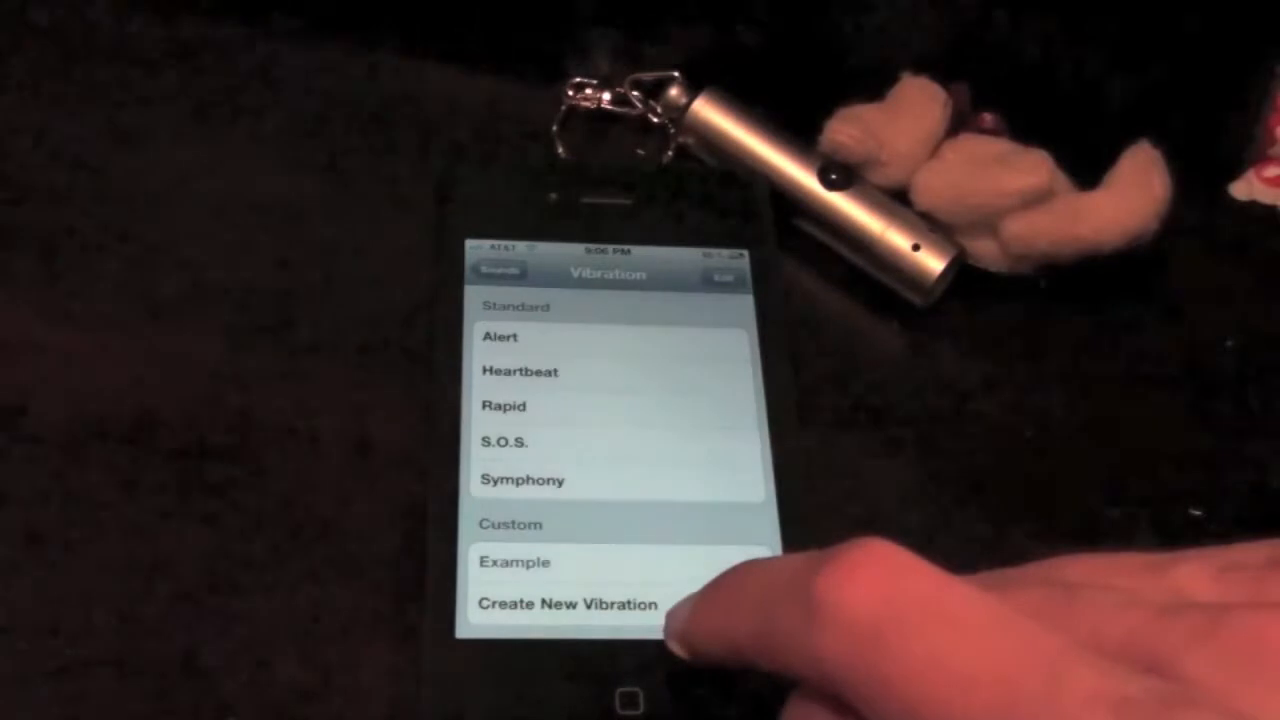
{"action": "left_click", "coordinate": [564, 604]}
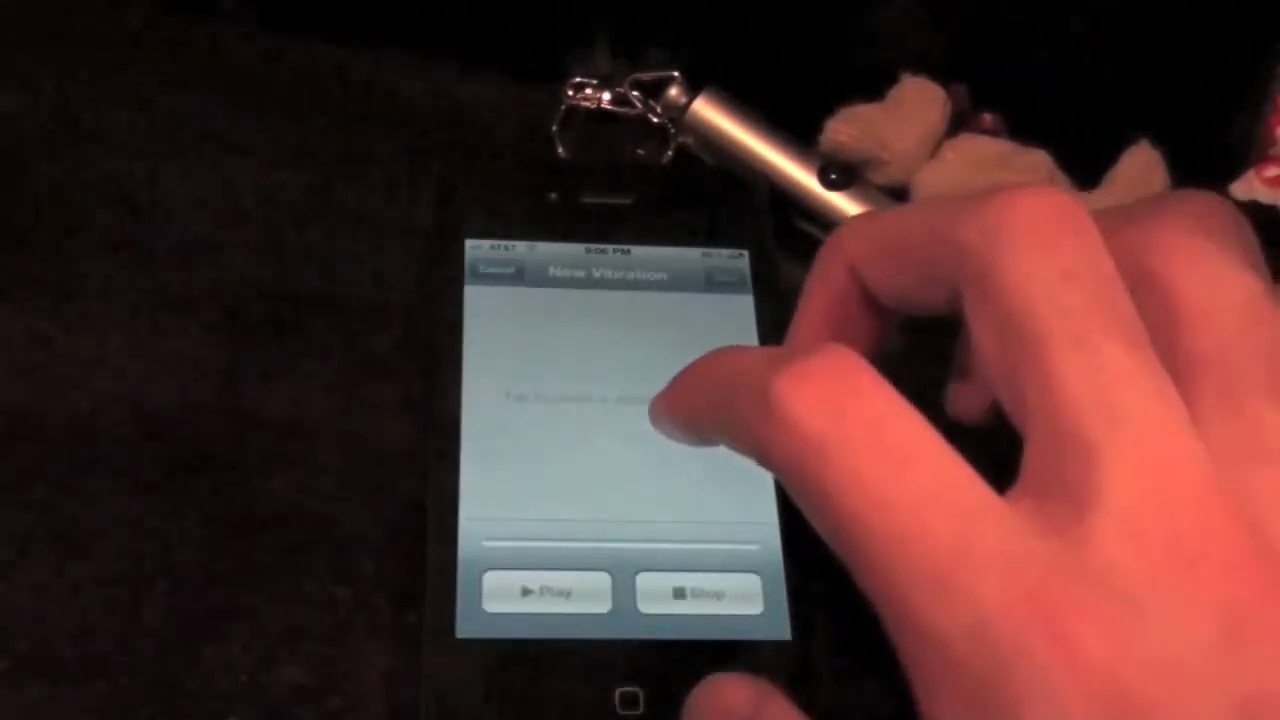
{"action": "left_click", "coordinate": [700, 592]}
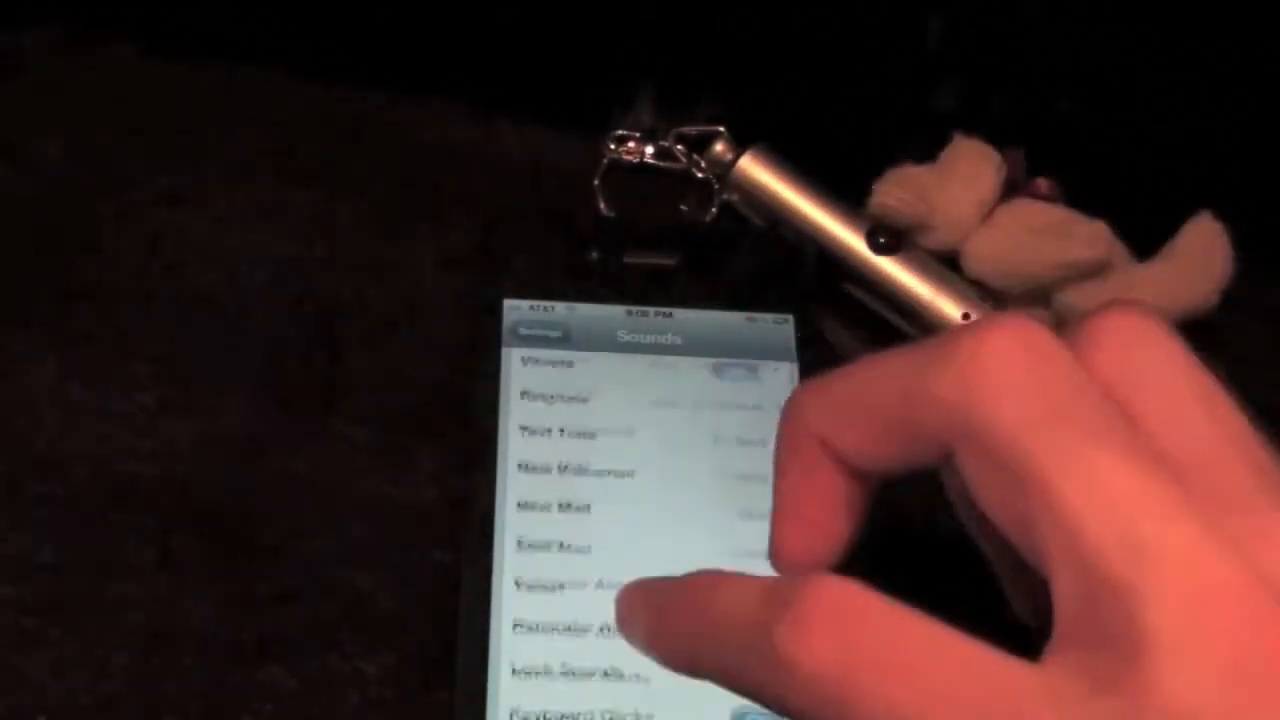
Scroll down in Sounds, open the New Voicemail alert tones and preview one
{"action": "scroll", "scroll_direction": "down", "scroll_amount": 3}
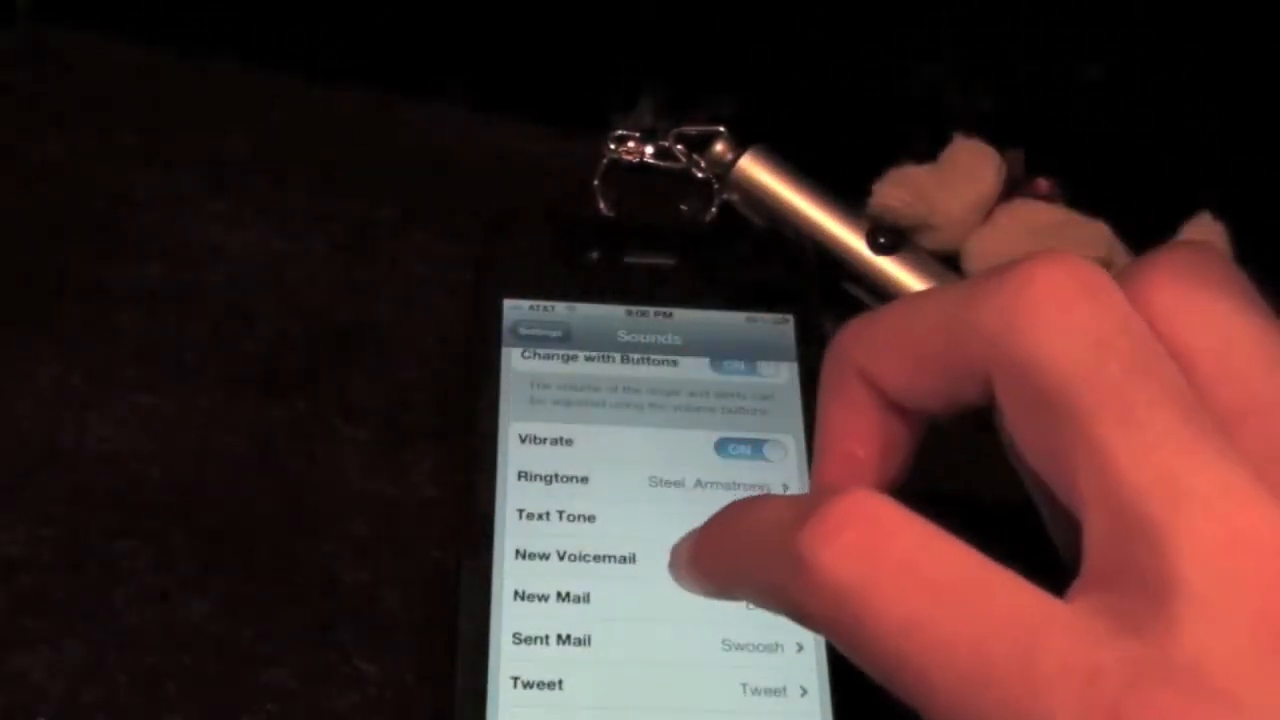
{"action": "left_click", "coordinate": [574, 556]}
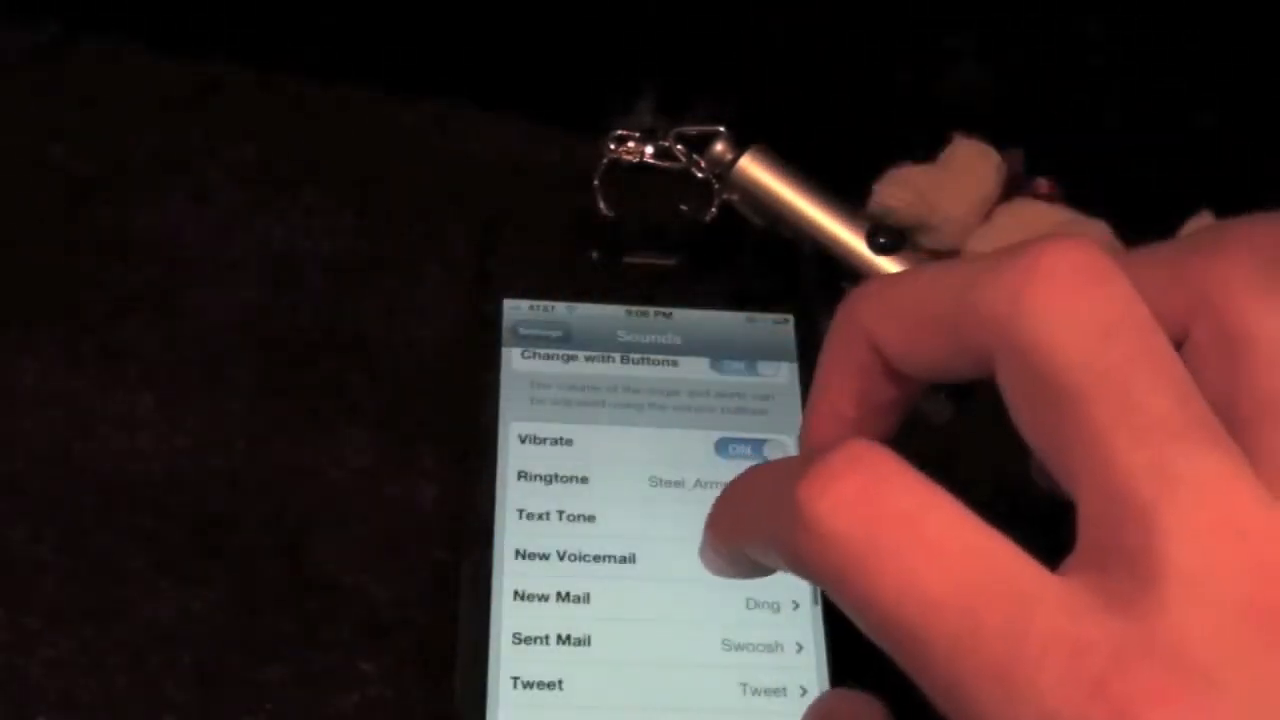
{"action": "scroll", "scroll_direction": "down", "scroll_amount": 3}
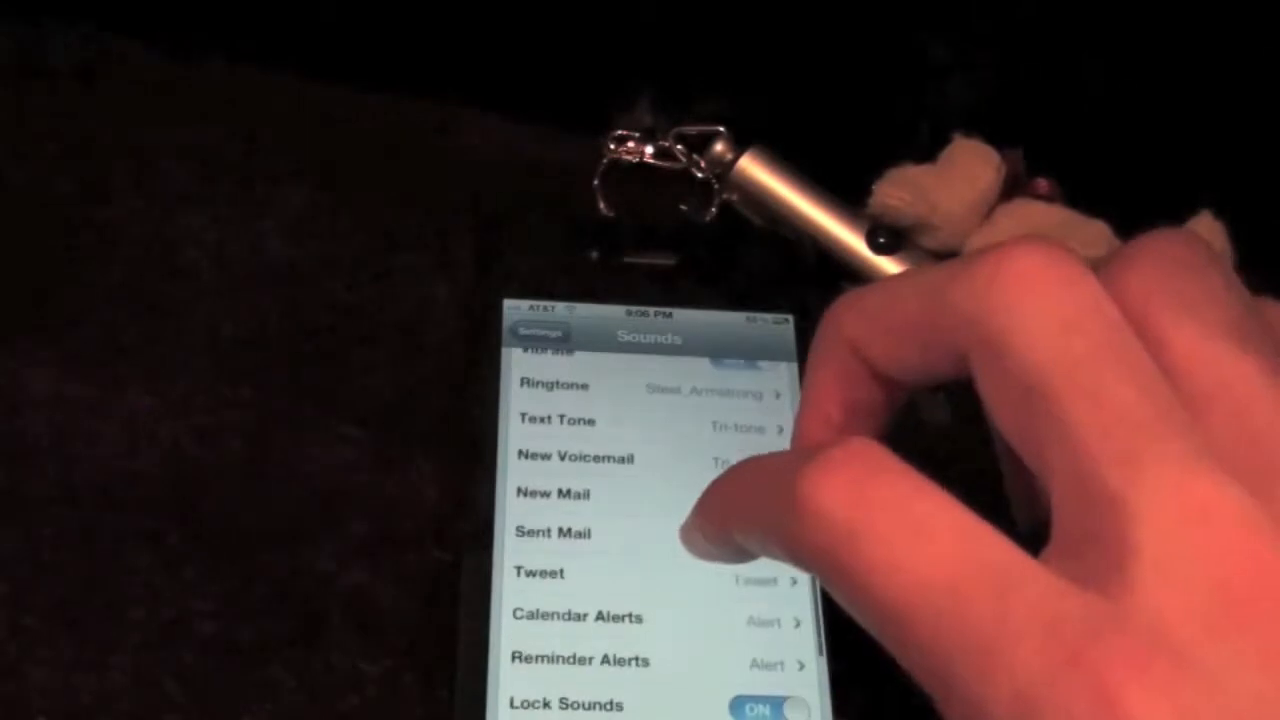
{"action": "left_click", "coordinate": [576, 456]}
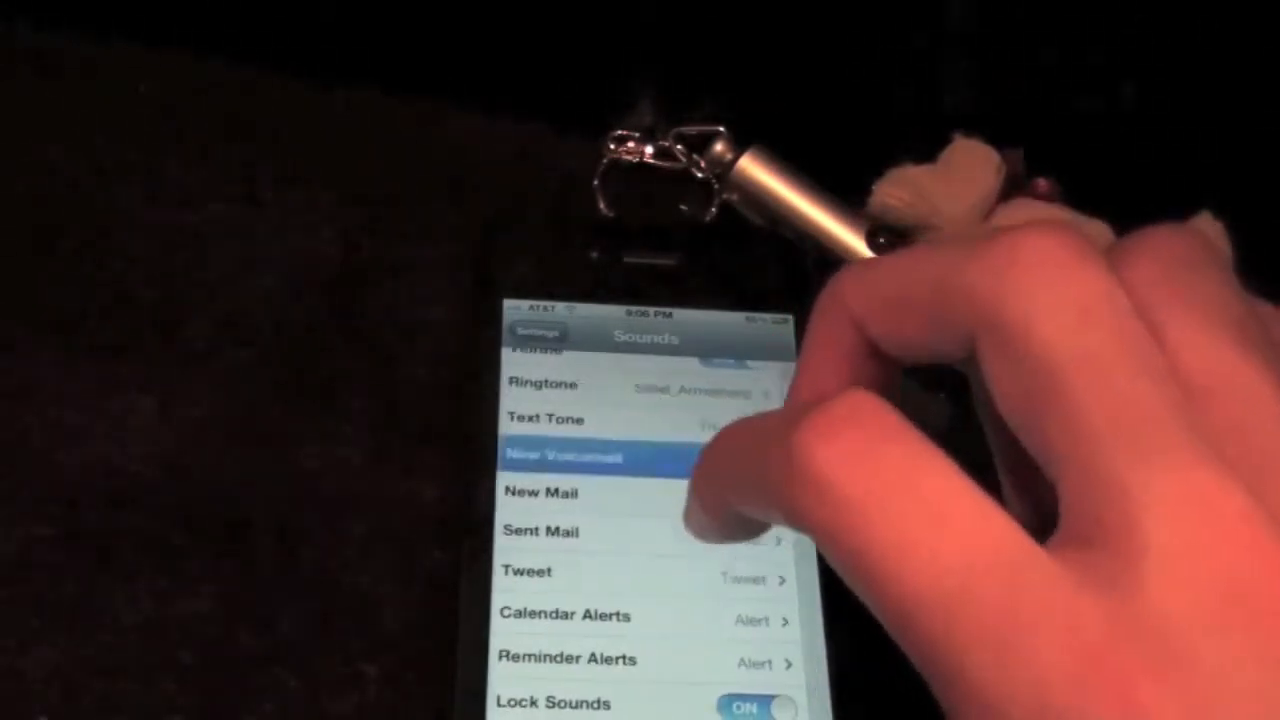
{"action": "left_click", "coordinate": [560, 458]}
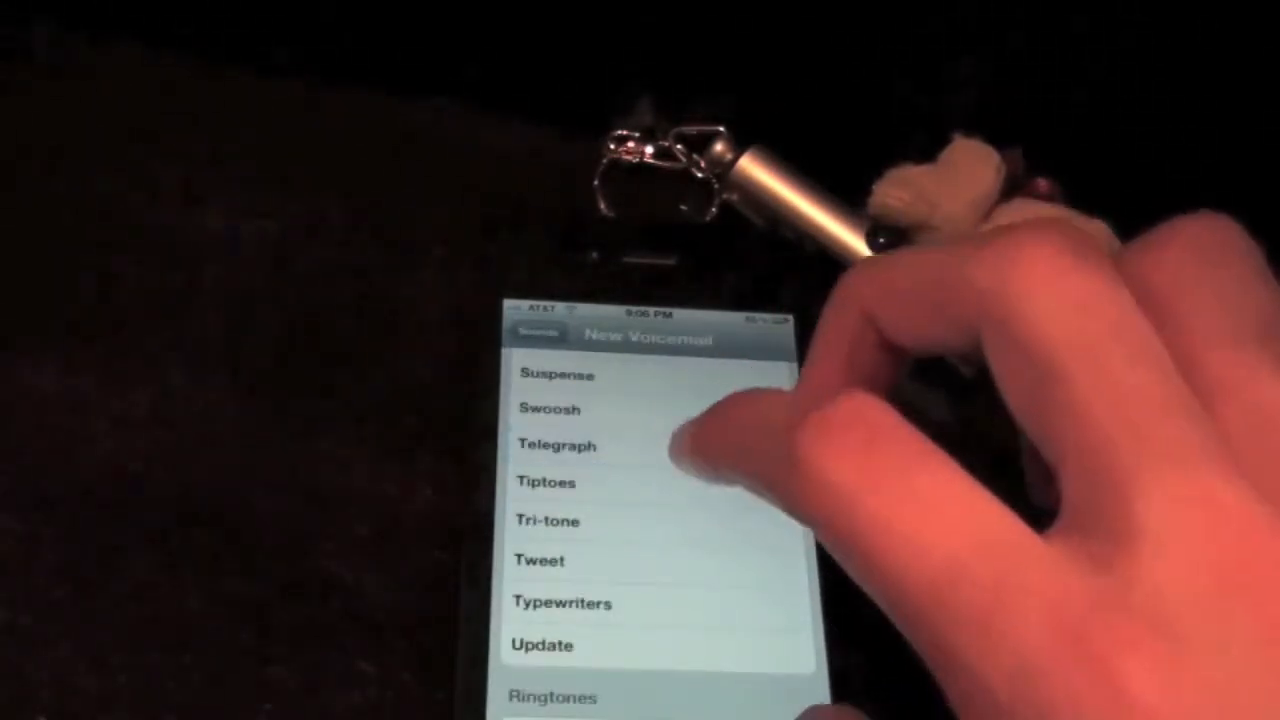
{"action": "left_click", "coordinate": [540, 560]}
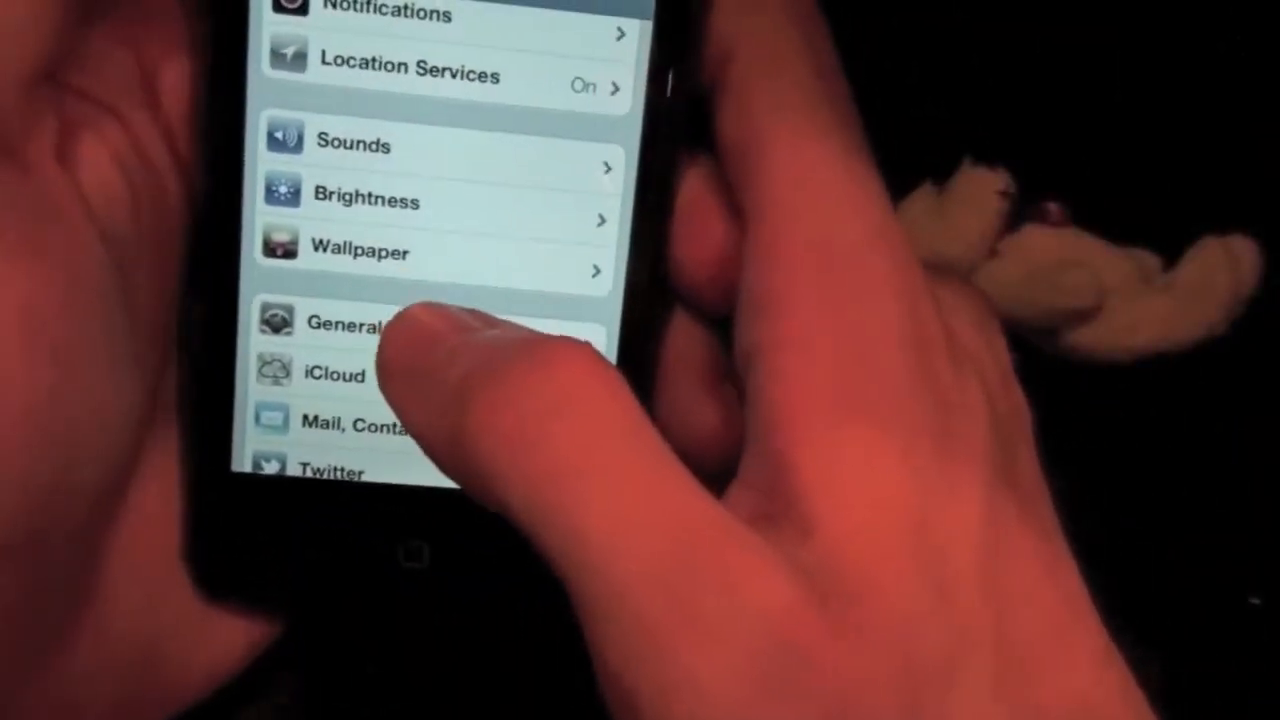
Go into General and scroll down to Accessibility to reach AssistiveTouch
{"action": "left_click", "coordinate": [350, 322]}
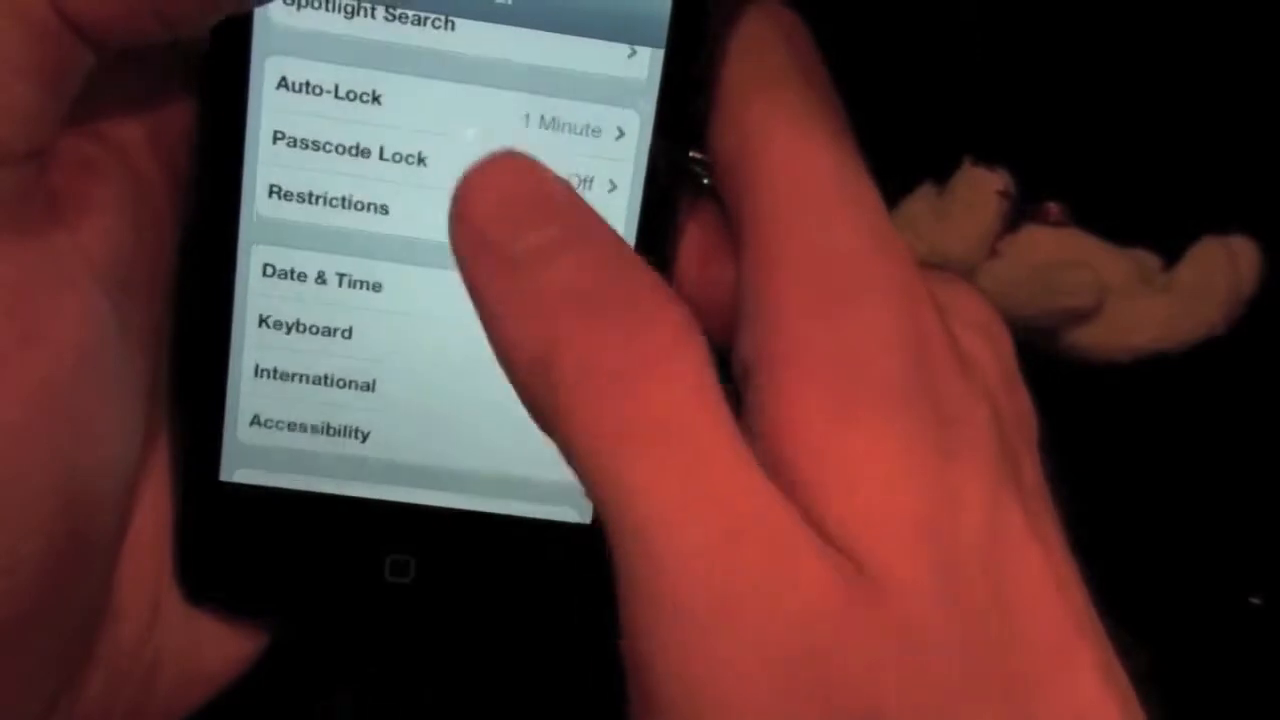
{"action": "scroll", "scroll_direction": "down", "scroll_amount": 3}
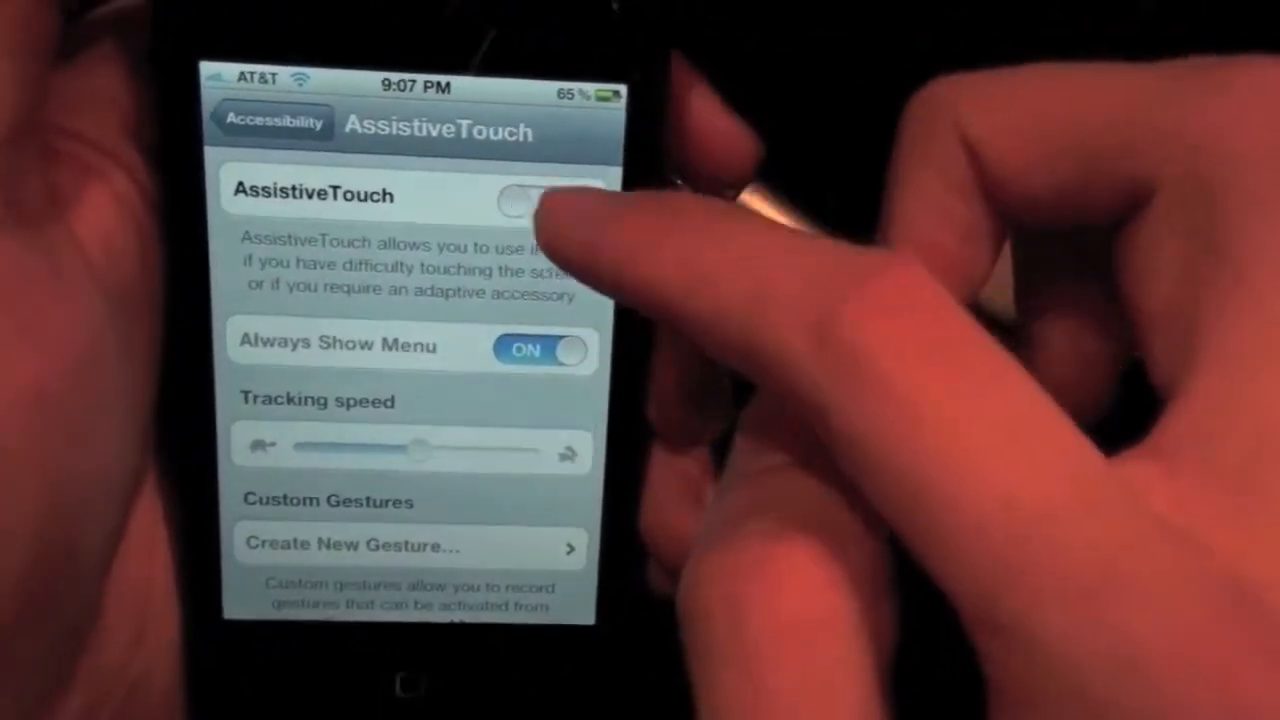
{"action": "left_click", "coordinate": [536, 196]}
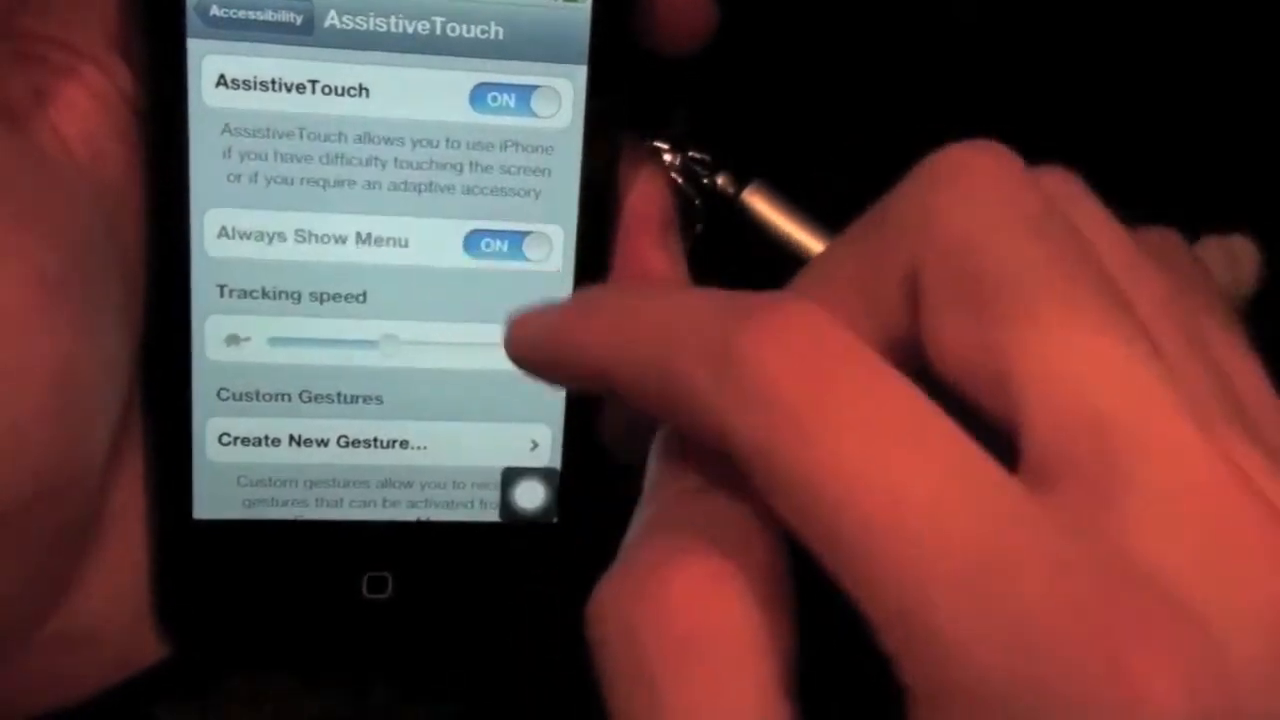
{"action": "left_click", "coordinate": [528, 496]}
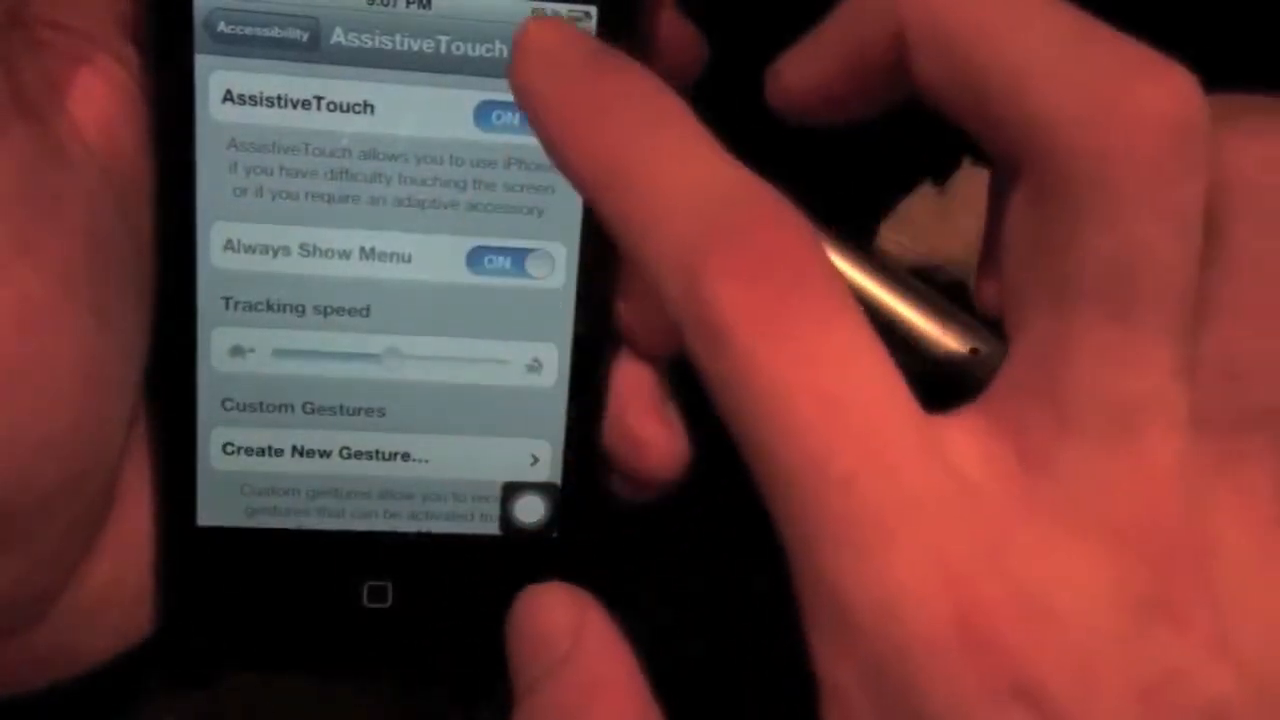
{"action": "left_click", "coordinate": [510, 118]}
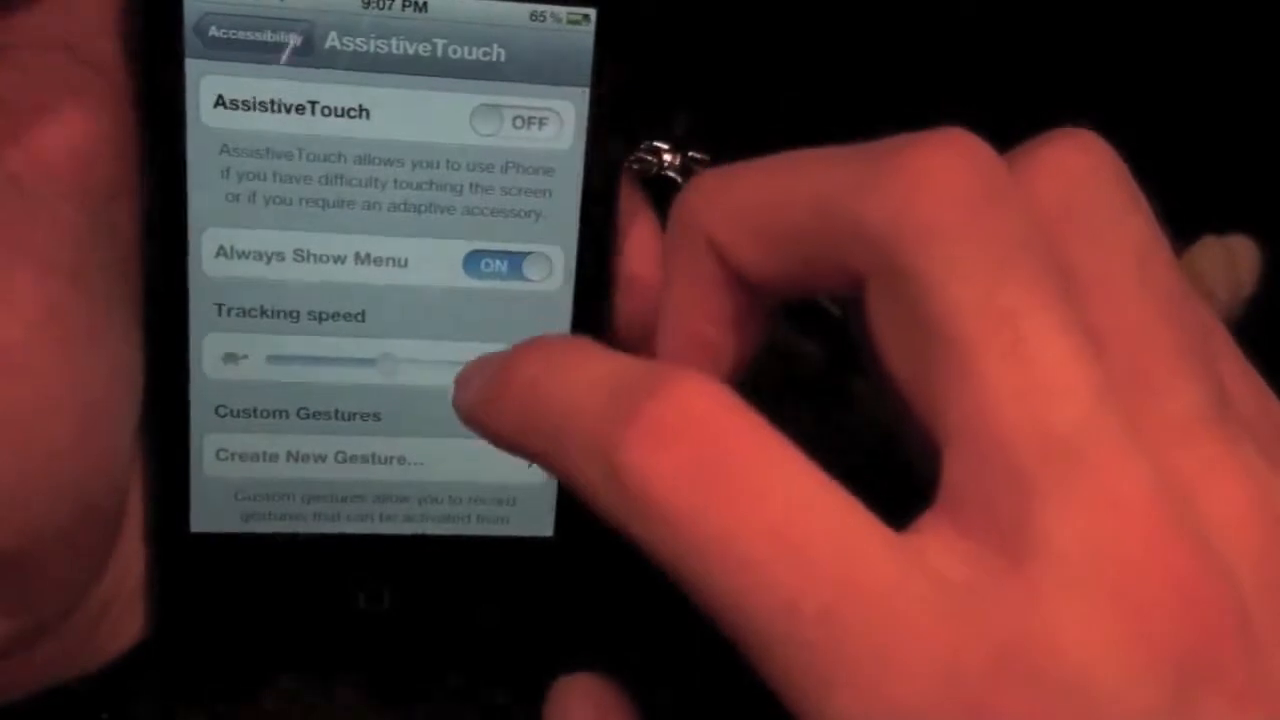
{"action": "left_click", "coordinate": [250, 48]}
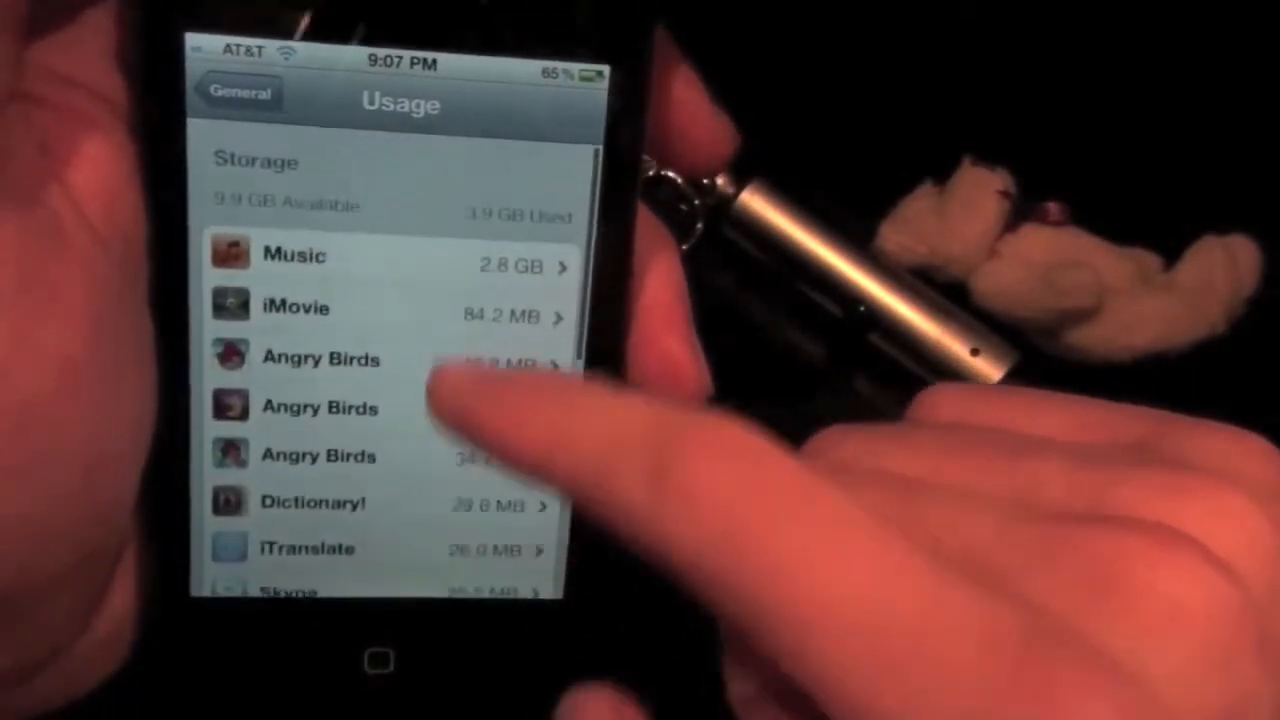
Scroll through the per-app storage list under General > Usage
{"action": "scroll", "scroll_direction": "down", "scroll_amount": 3}
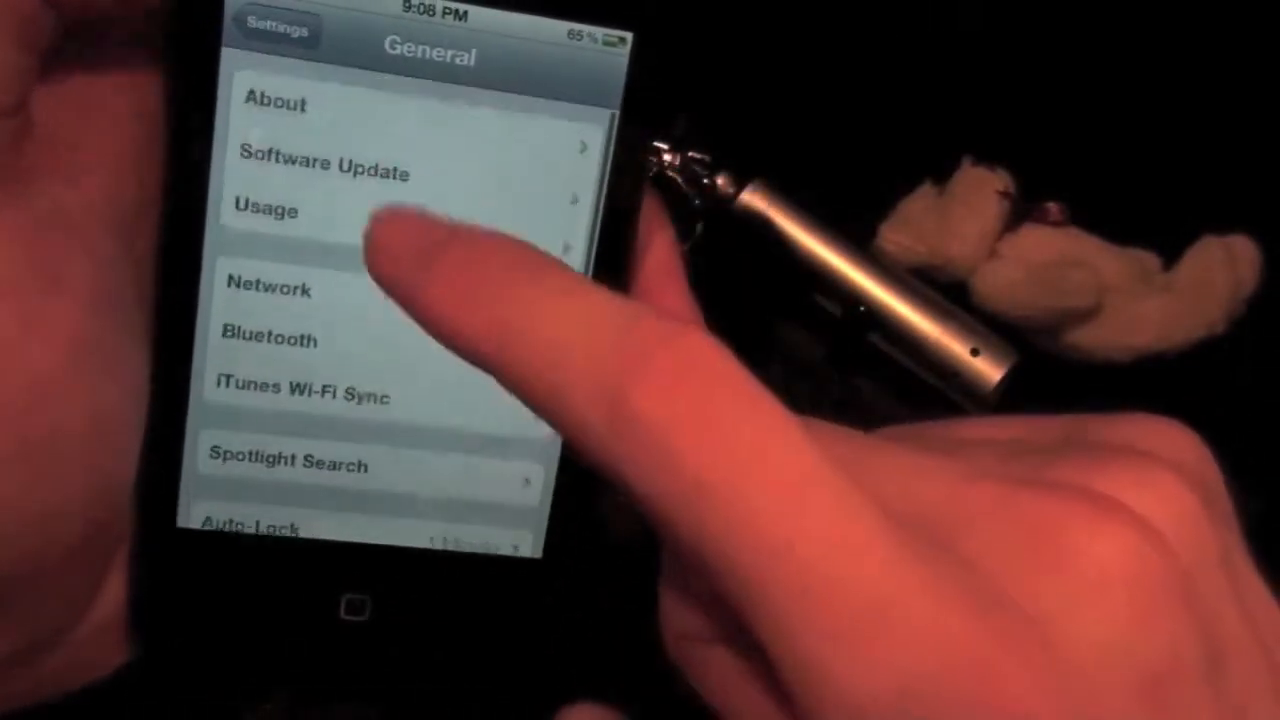
View the About page with the device's capacity, available space and version
{"action": "left_click", "coordinate": [276, 104]}
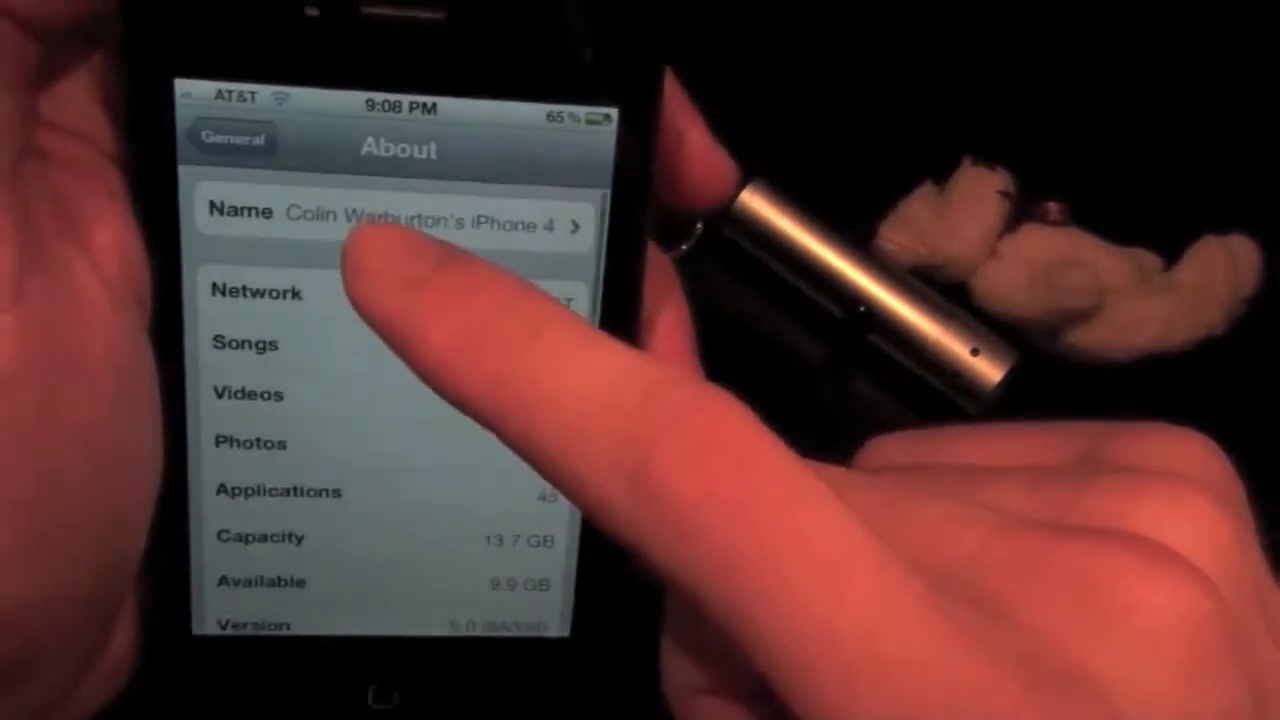
{"action": "left_click", "coordinate": [420, 220]}
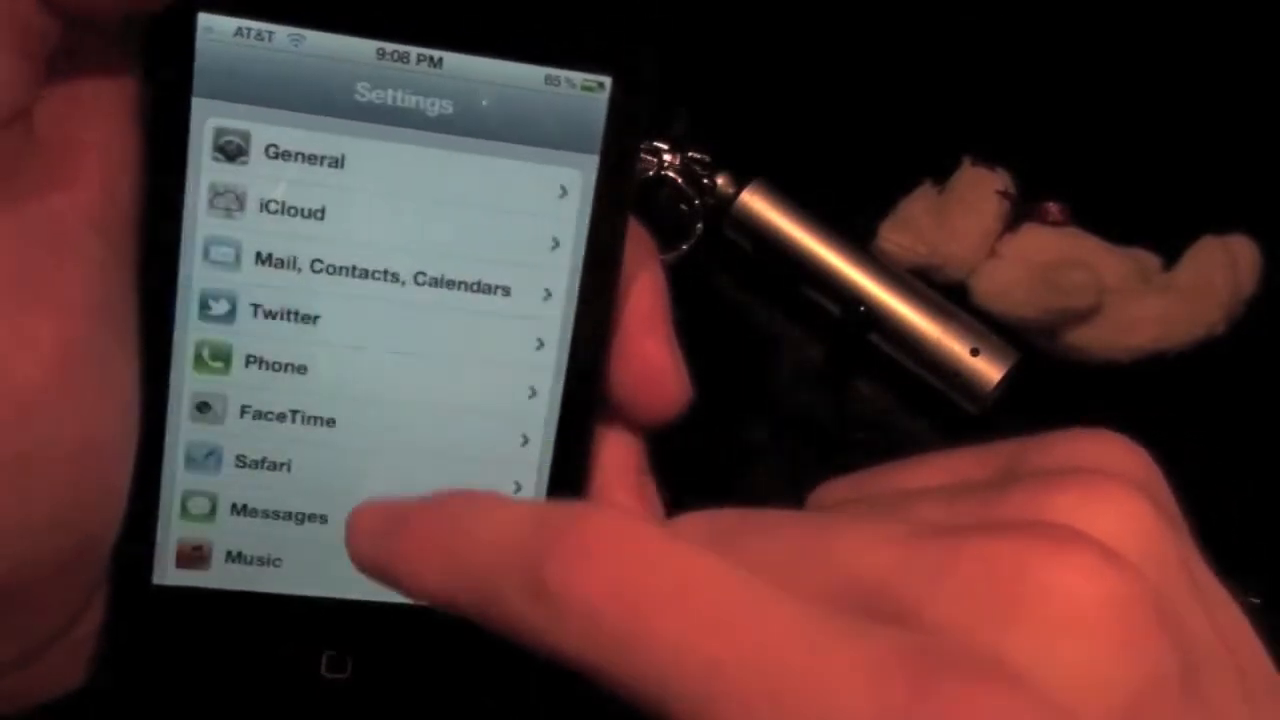
Scroll the main Settings list past Safari, Messages, Notes and Store, then leave Settings
{"action": "scroll", "scroll_direction": "down", "scroll_amount": 3}
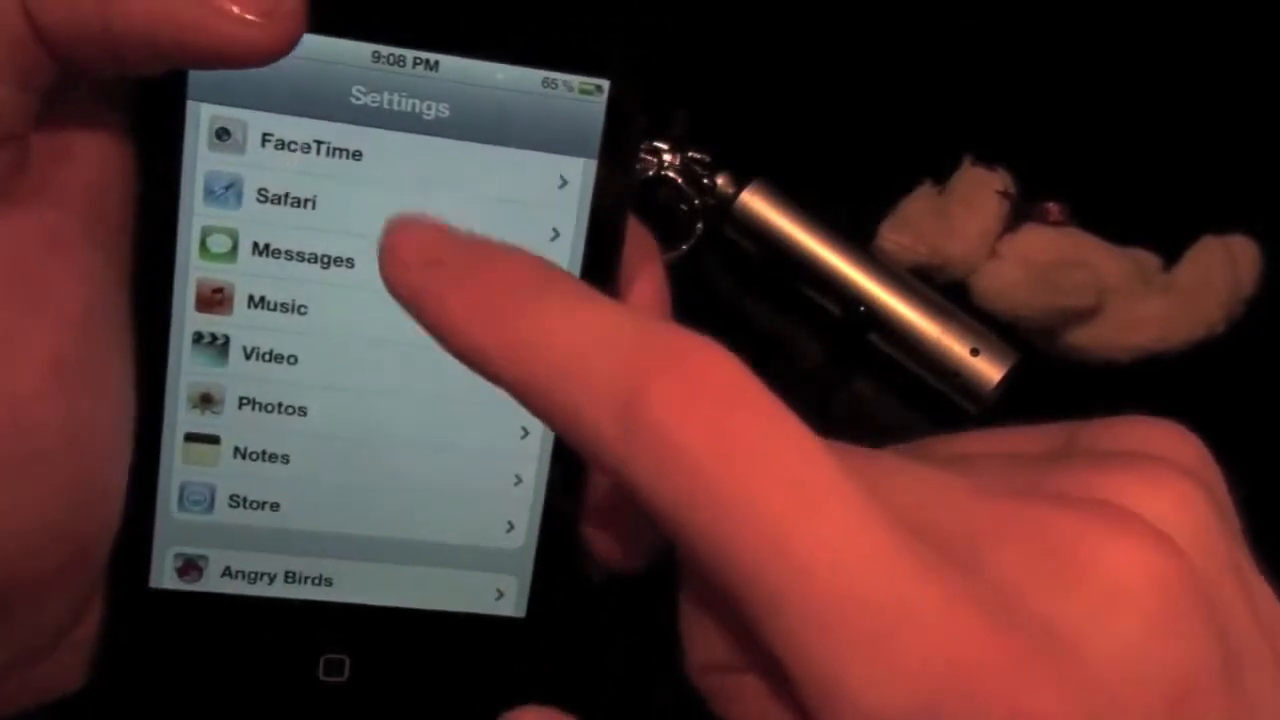
{"action": "left_click", "coordinate": [290, 198]}
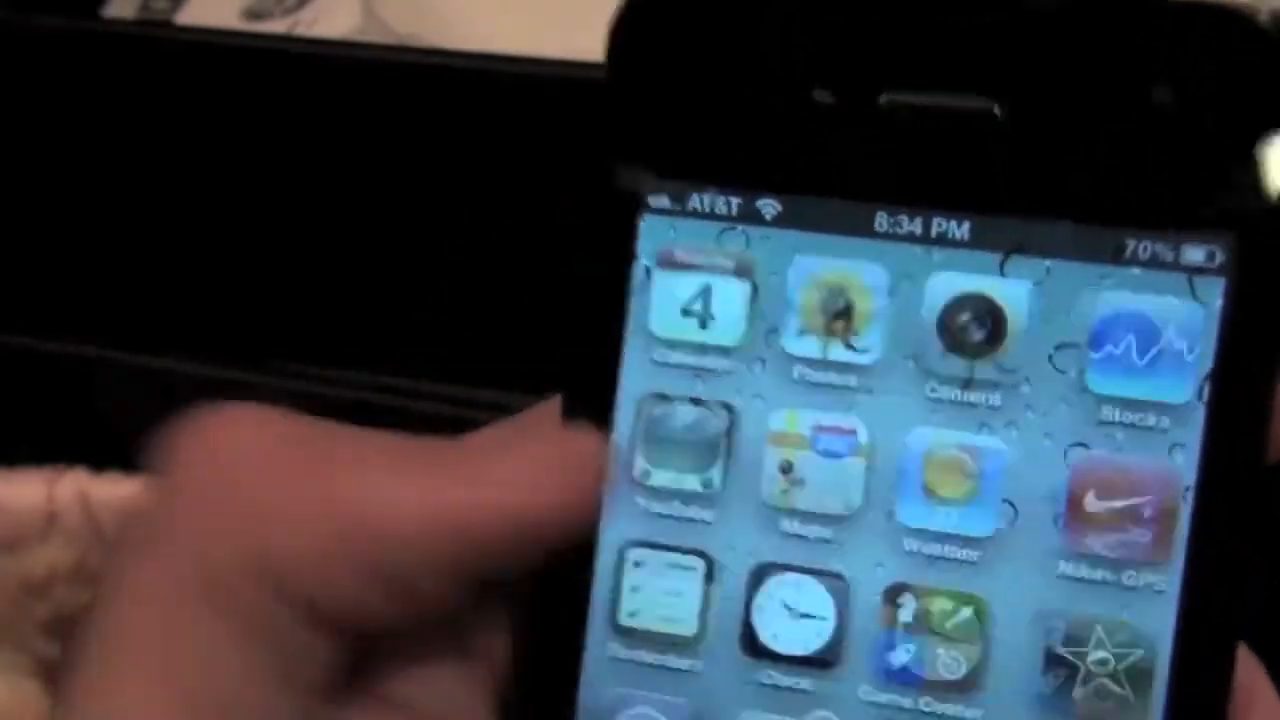
View the local hourly forecast in Weather, currently 63°
{"action": "left_click", "coordinate": [944, 490]}
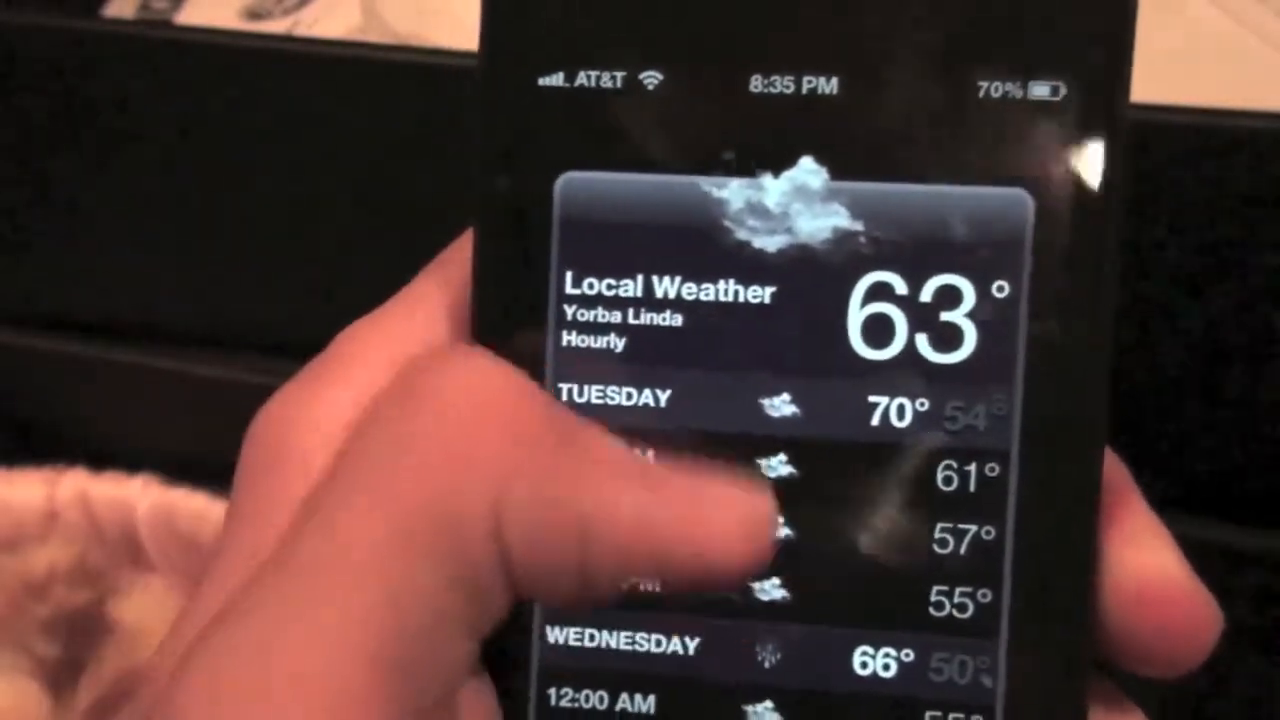
{"action": "scroll", "scroll_direction": "down", "scroll_amount": 3}
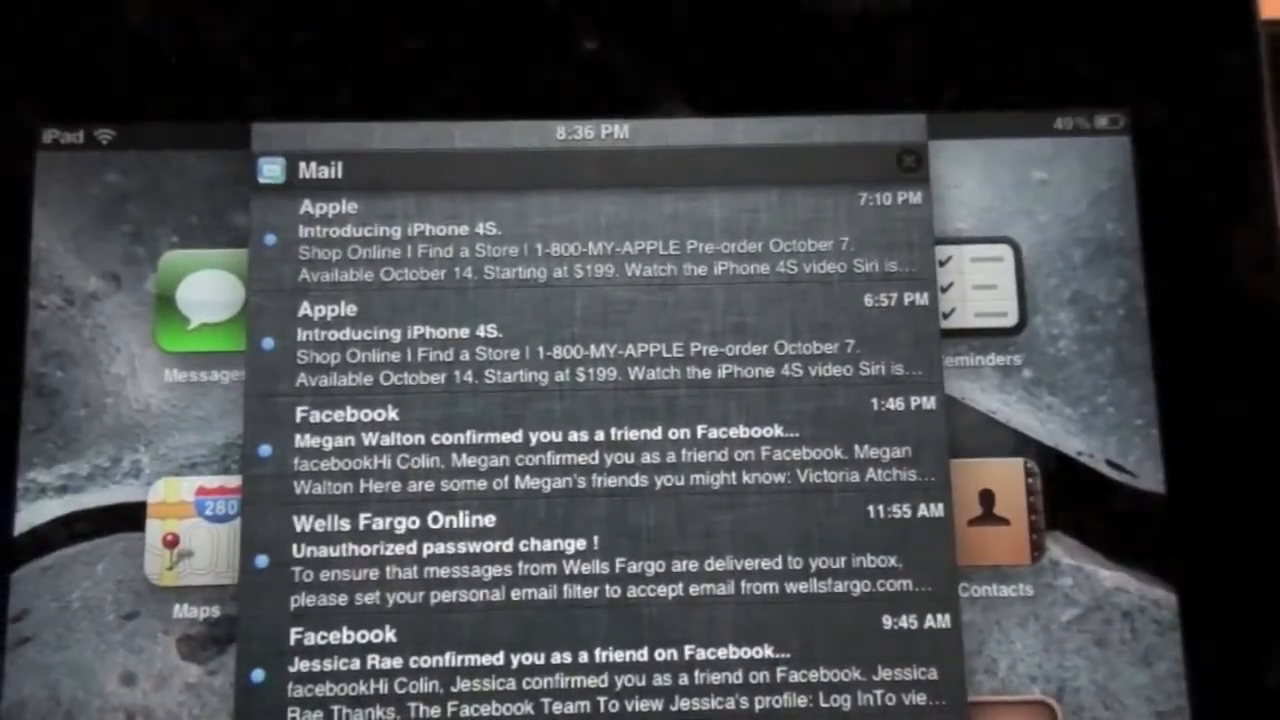
Scroll through the Mail alerts from Apple, Facebook, Wells Fargo in Notification Center
{"action": "scroll", "scroll_direction": "down", "scroll_amount": 3}
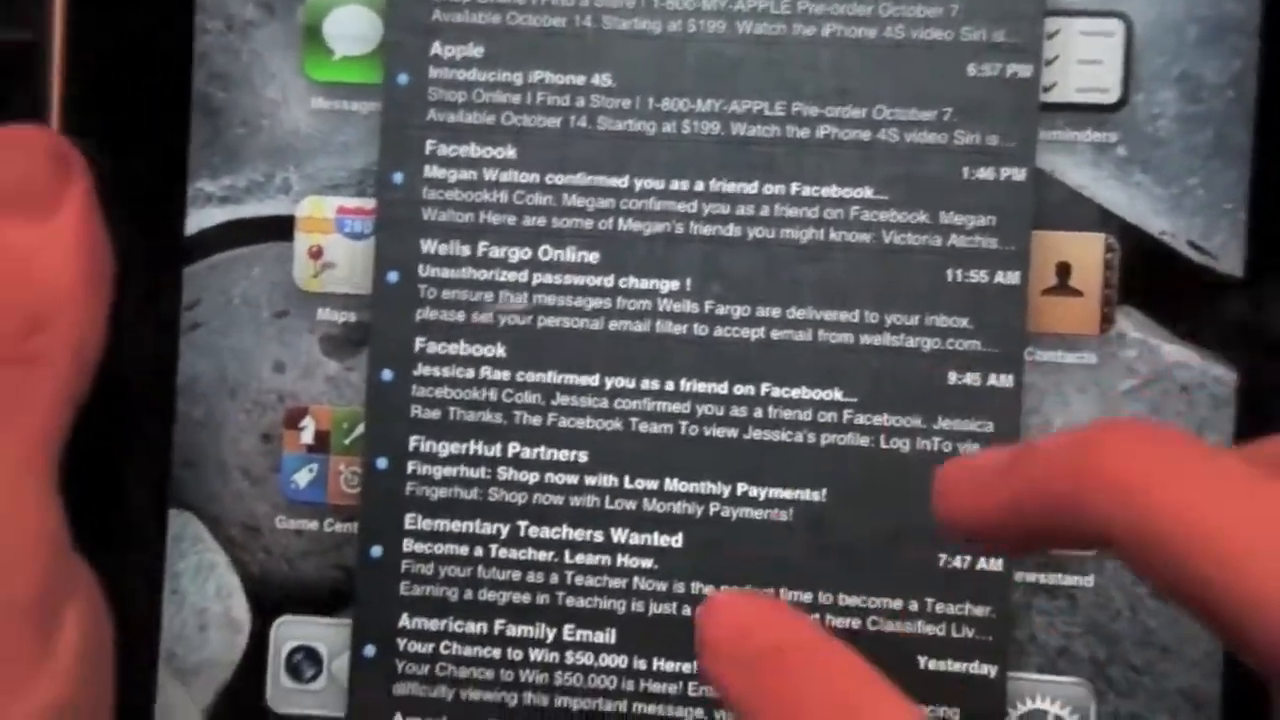
{"action": "scroll", "scroll_direction": "down", "scroll_amount": 3}
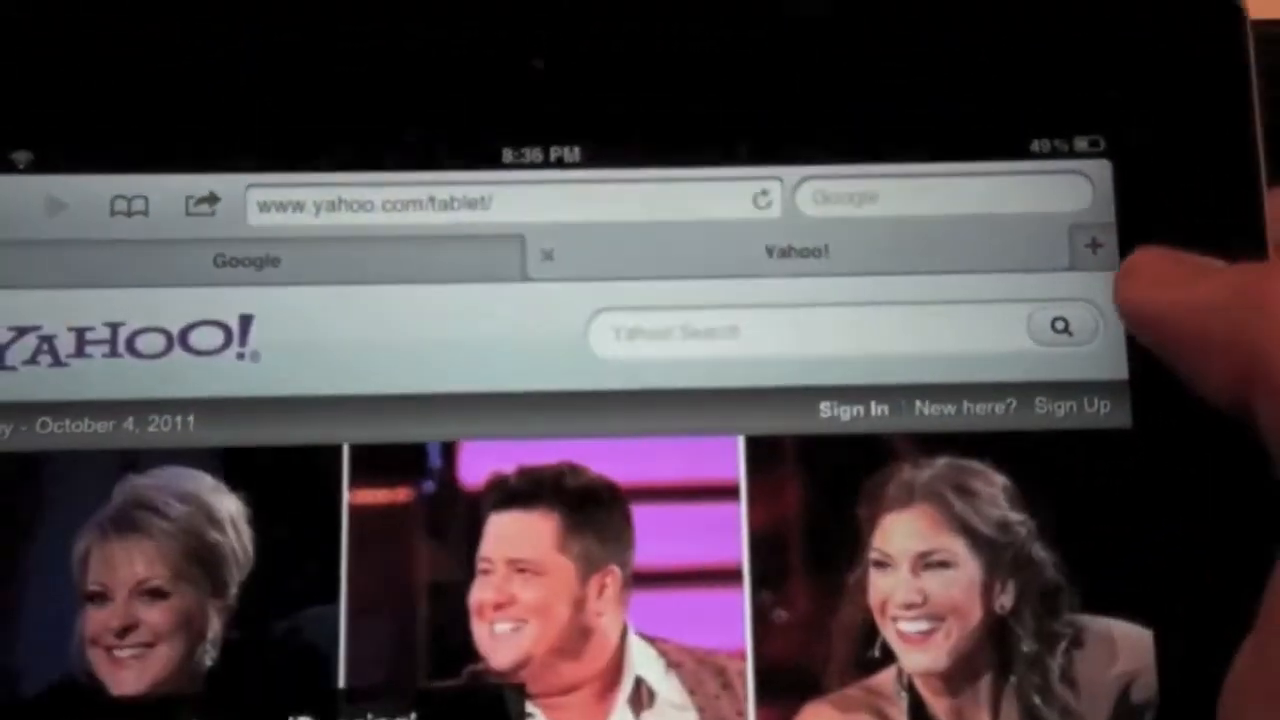
Add a third blank tab beside Google and Yahoo! and switch to it
{"action": "left_click", "coordinate": [1092, 248]}
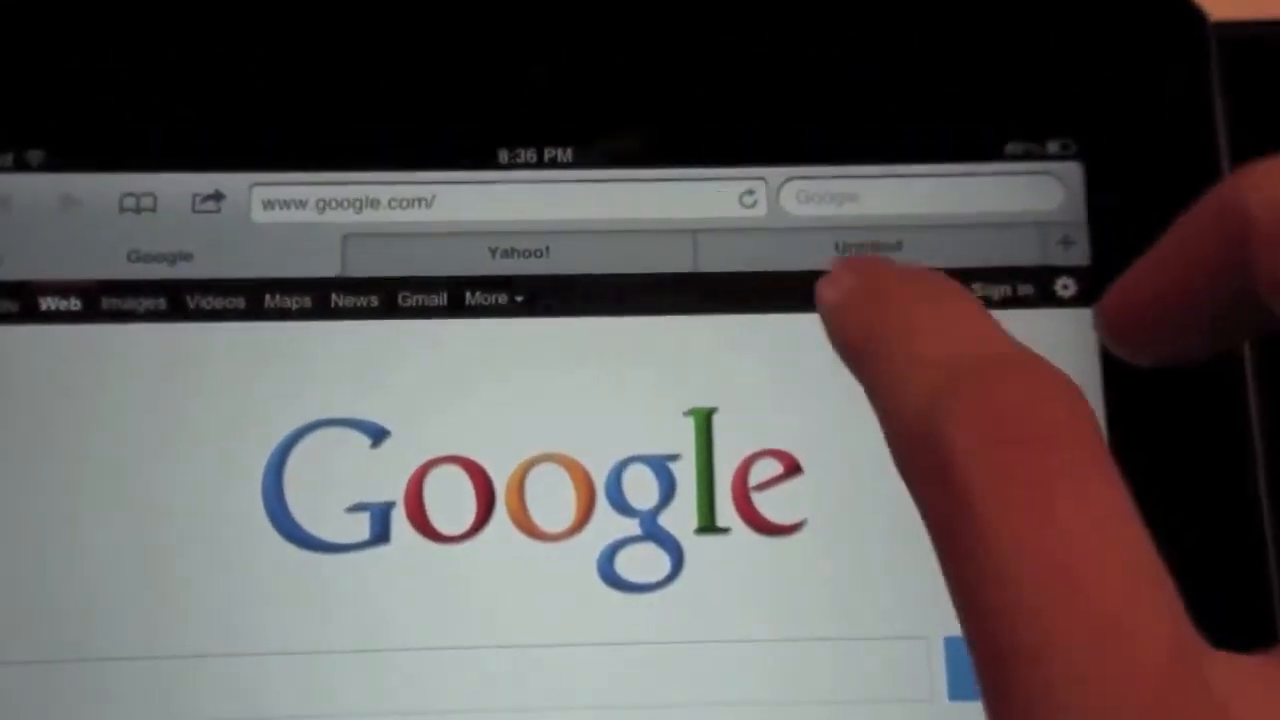
{"action": "left_click", "coordinate": [512, 250]}
{"action": "type", "text": "cnn"}
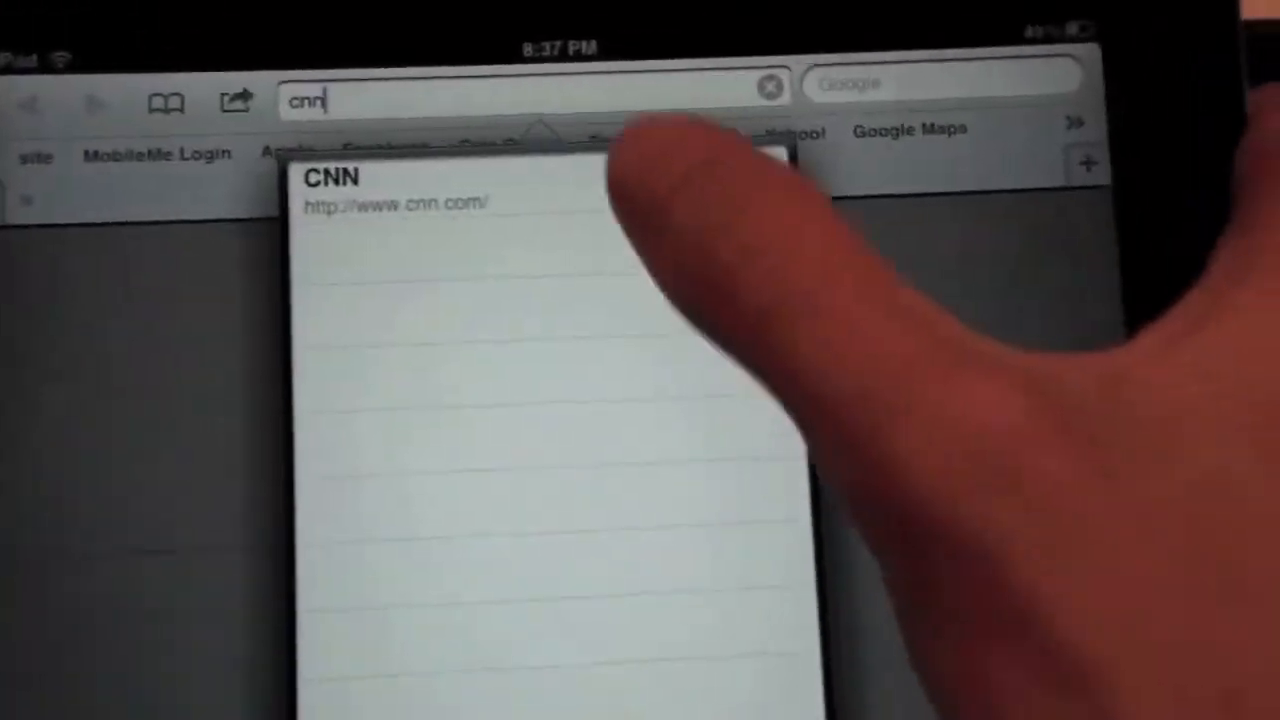
Load the suggested CNN site and scroll to the Amanda Knox story
{"action": "left_click", "coordinate": [332, 184]}
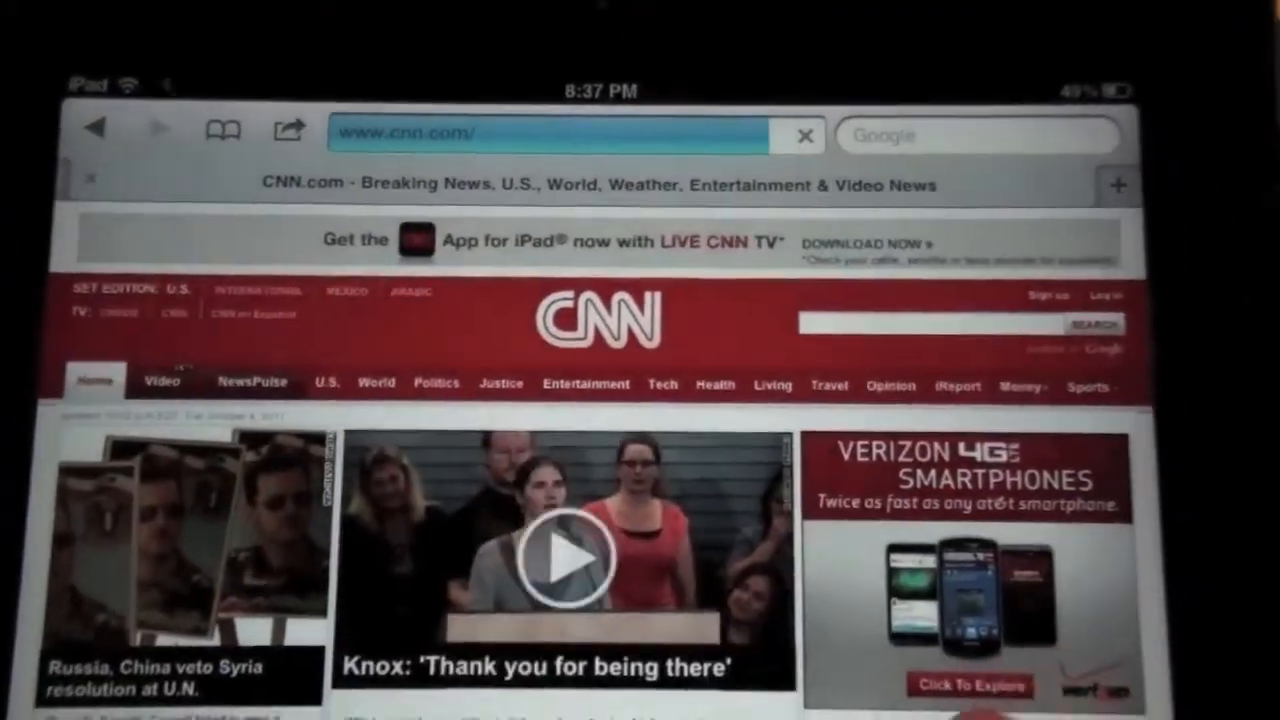
{"action": "scroll", "scroll_direction": "down", "scroll_amount": 3}
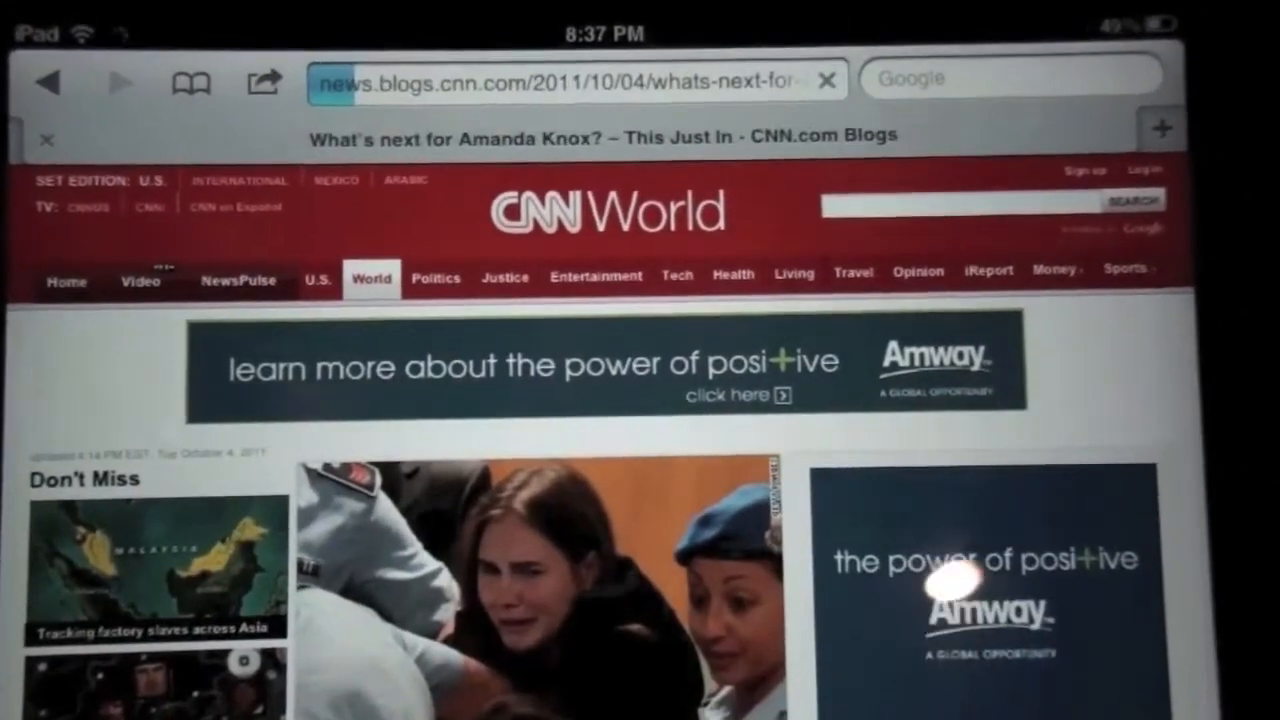
{"action": "scroll", "scroll_direction": "down", "scroll_amount": 3}
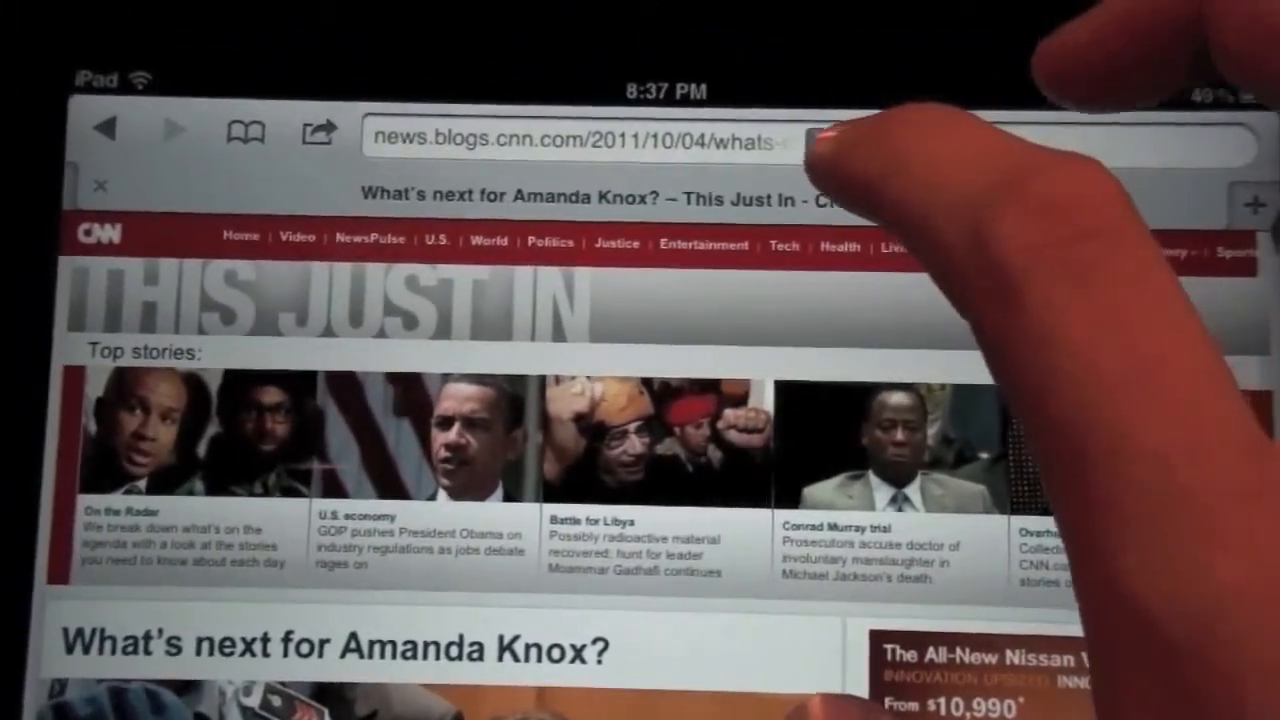
Read the Amanda Knox article in Reader view, then return to the home screen
{"action": "left_click", "coordinate": [782, 28]}
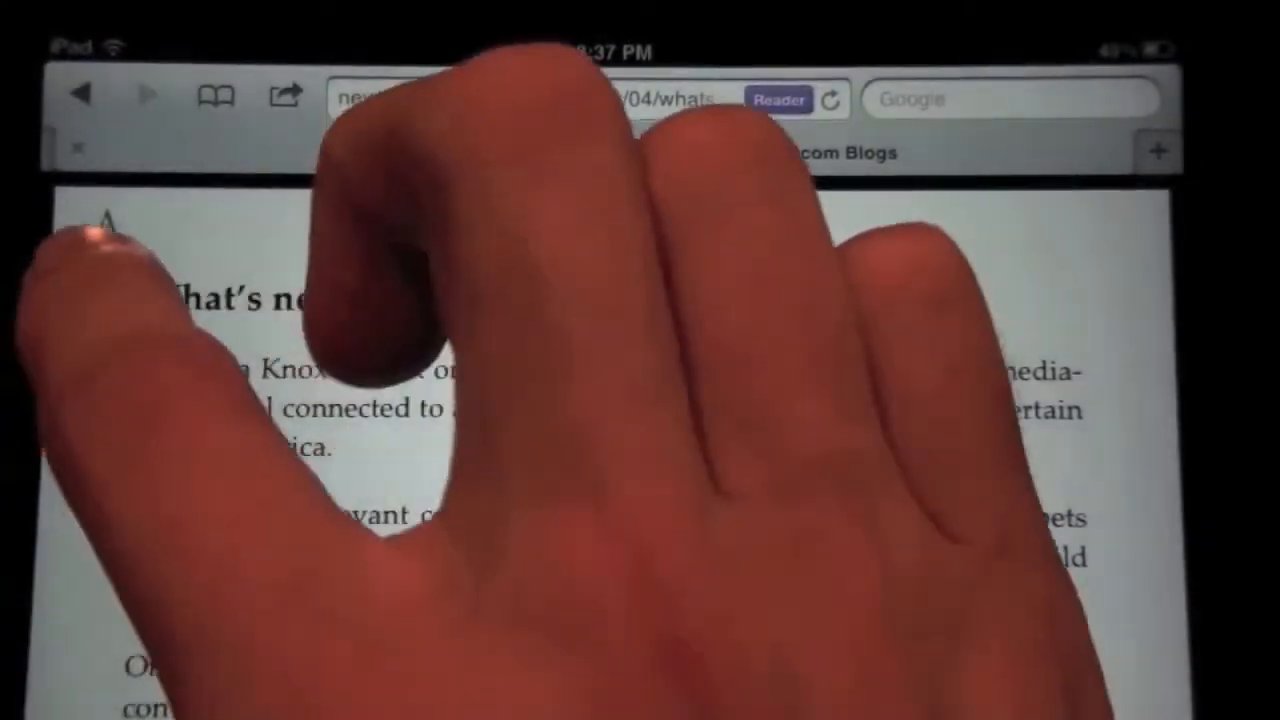
{"action": "left_click", "coordinate": [256, 218]}
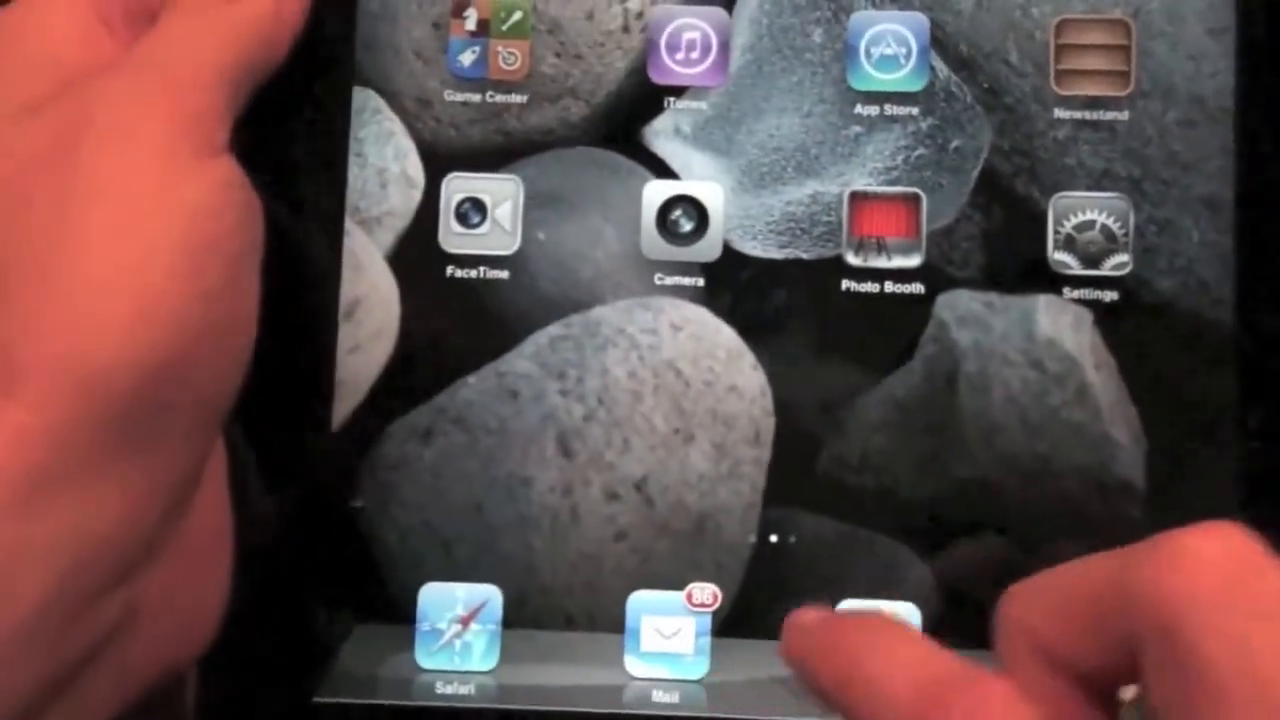
Start a new Mail message addressed to a contact suggested from the letter 'd'
{"action": "left_click", "coordinate": [658, 630]}
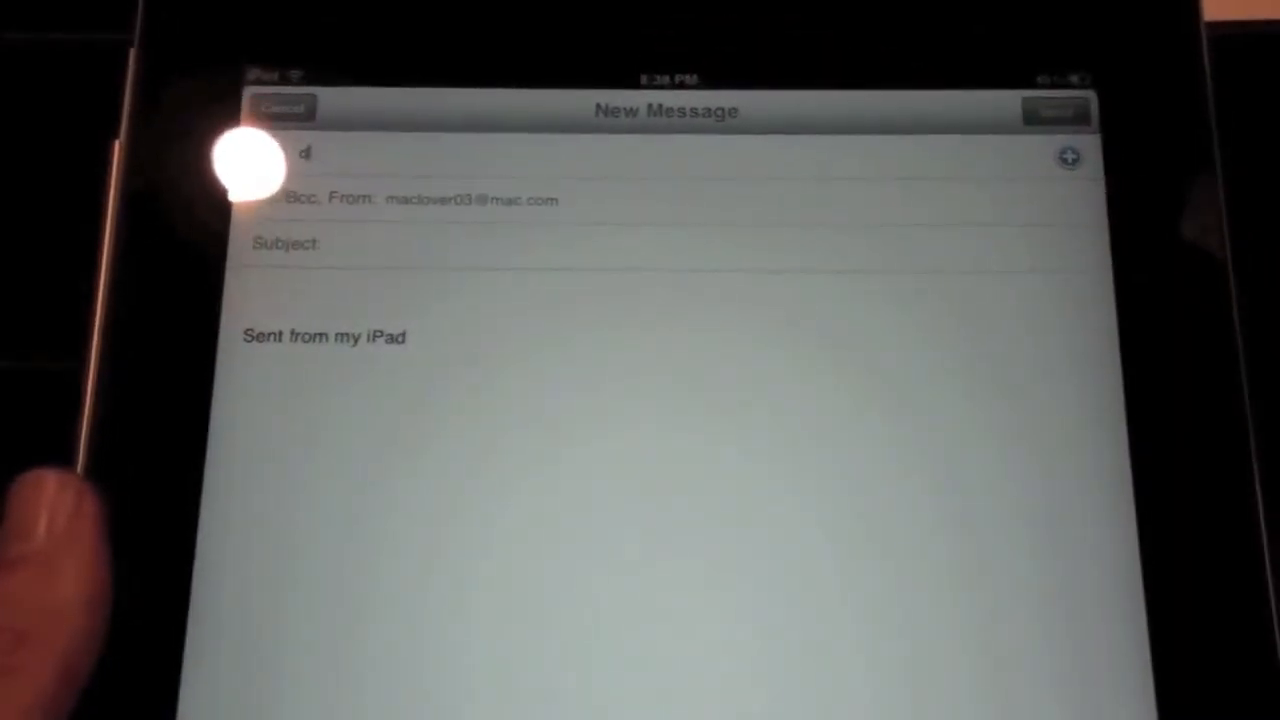
{"action": "type", "text": "d"}
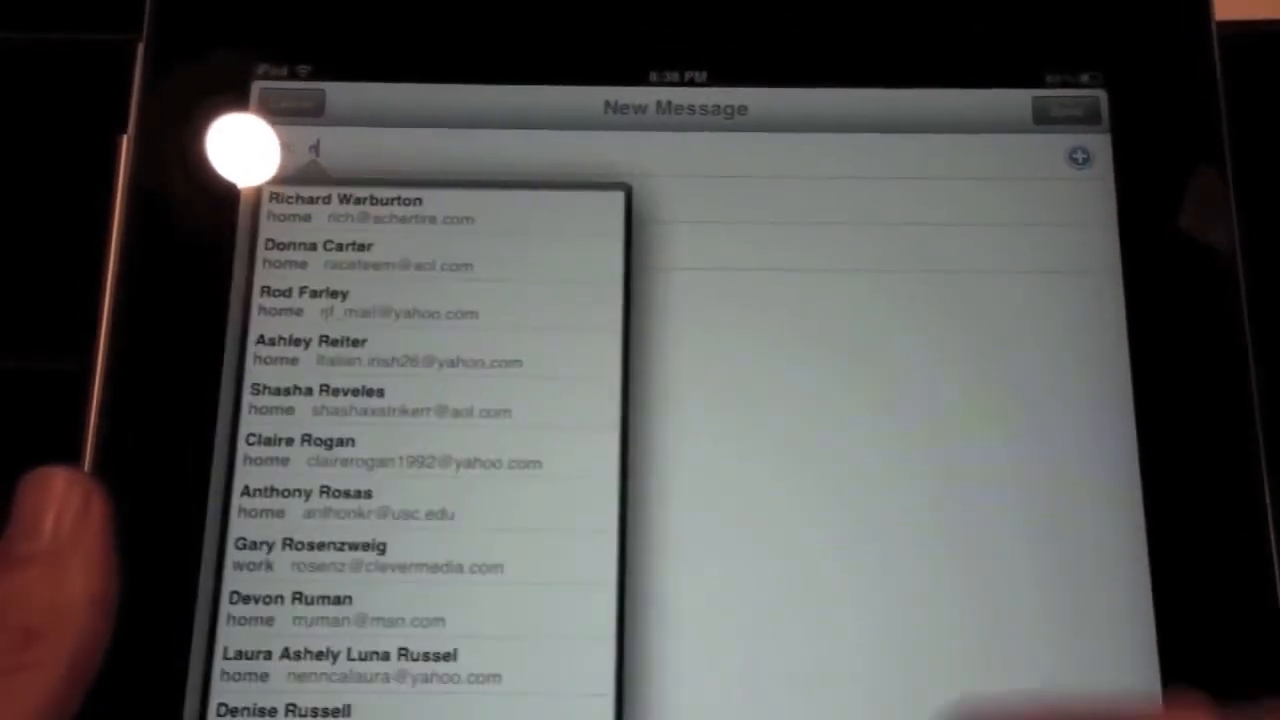
{"action": "left_click", "coordinate": [344, 208]}
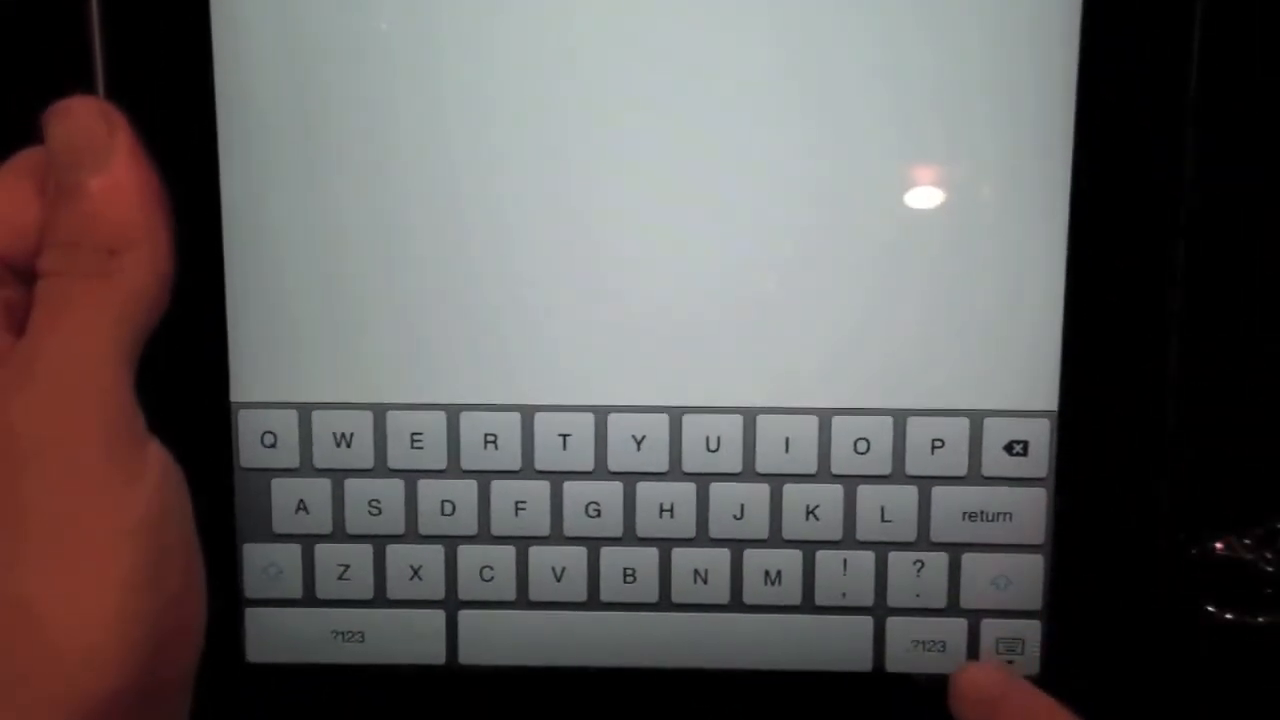
Write "Hello dad how are u" on the split keyboard, then dismiss it
{"action": "left_click", "coordinate": [1008, 644]}
{"action": "type", "text": "Hello dad"}
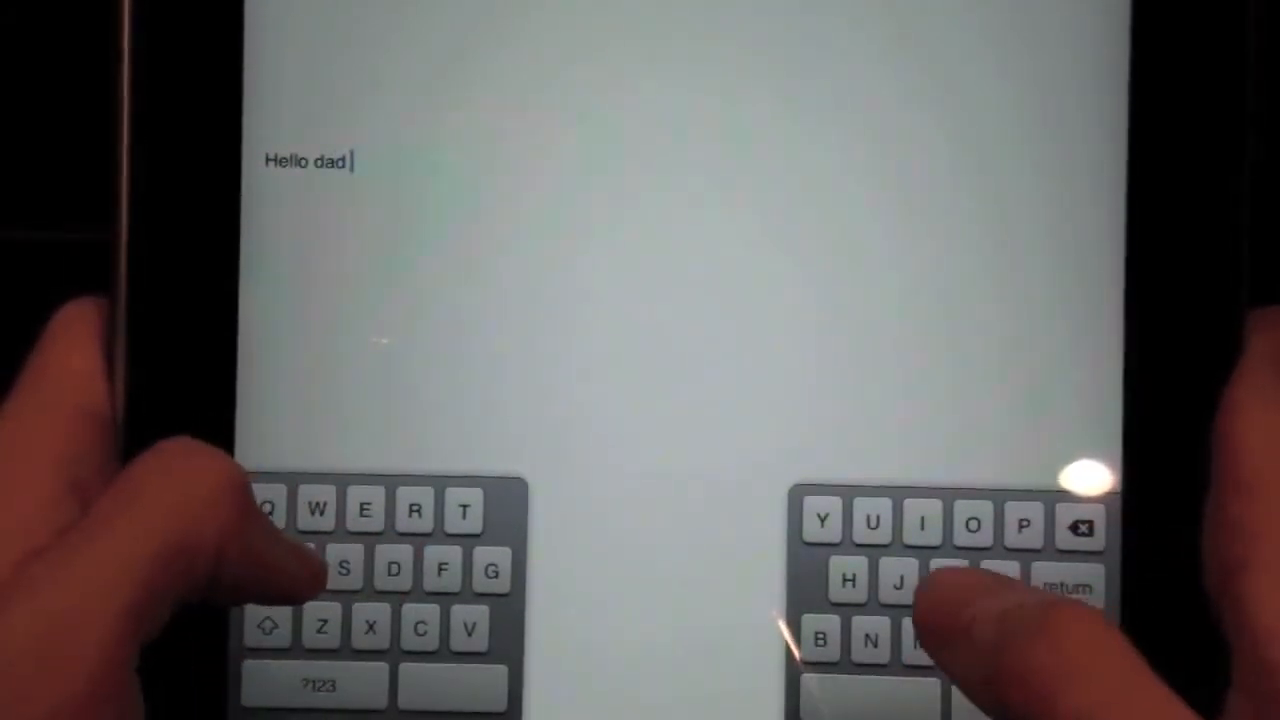
{"action": "left_click", "coordinate": [848, 582]}
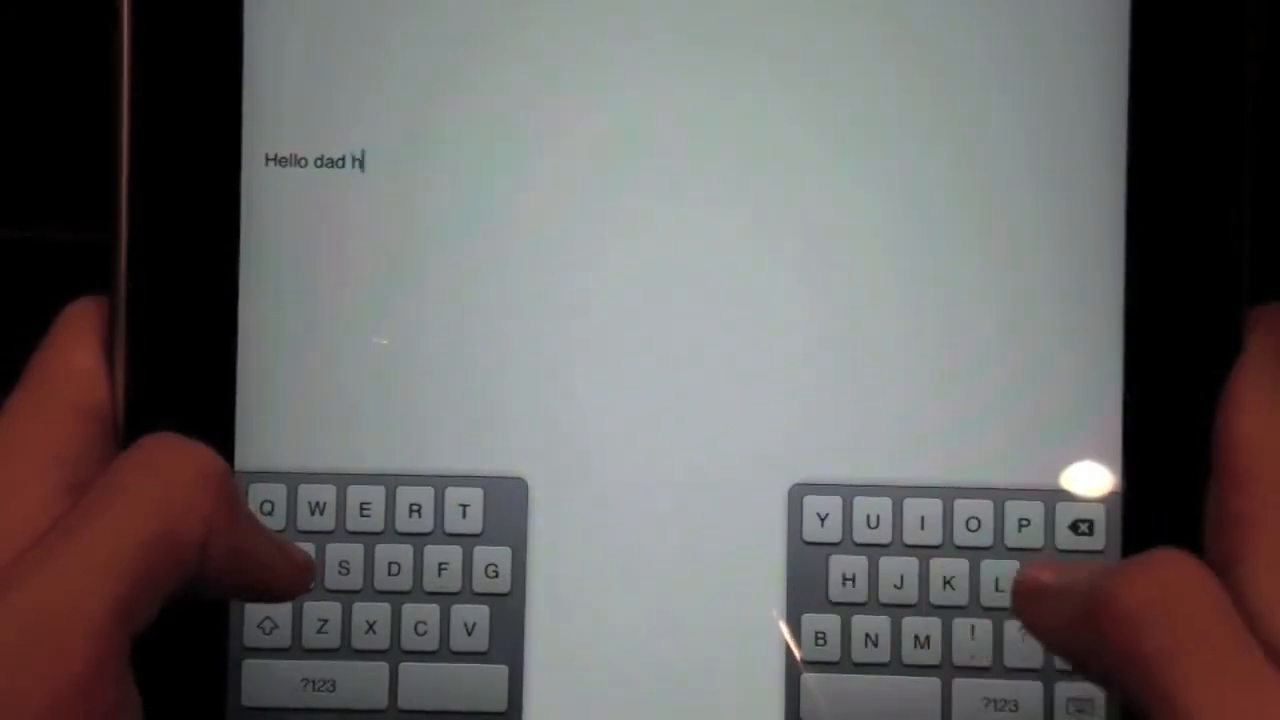
{"action": "type", "text": "ow are u"}
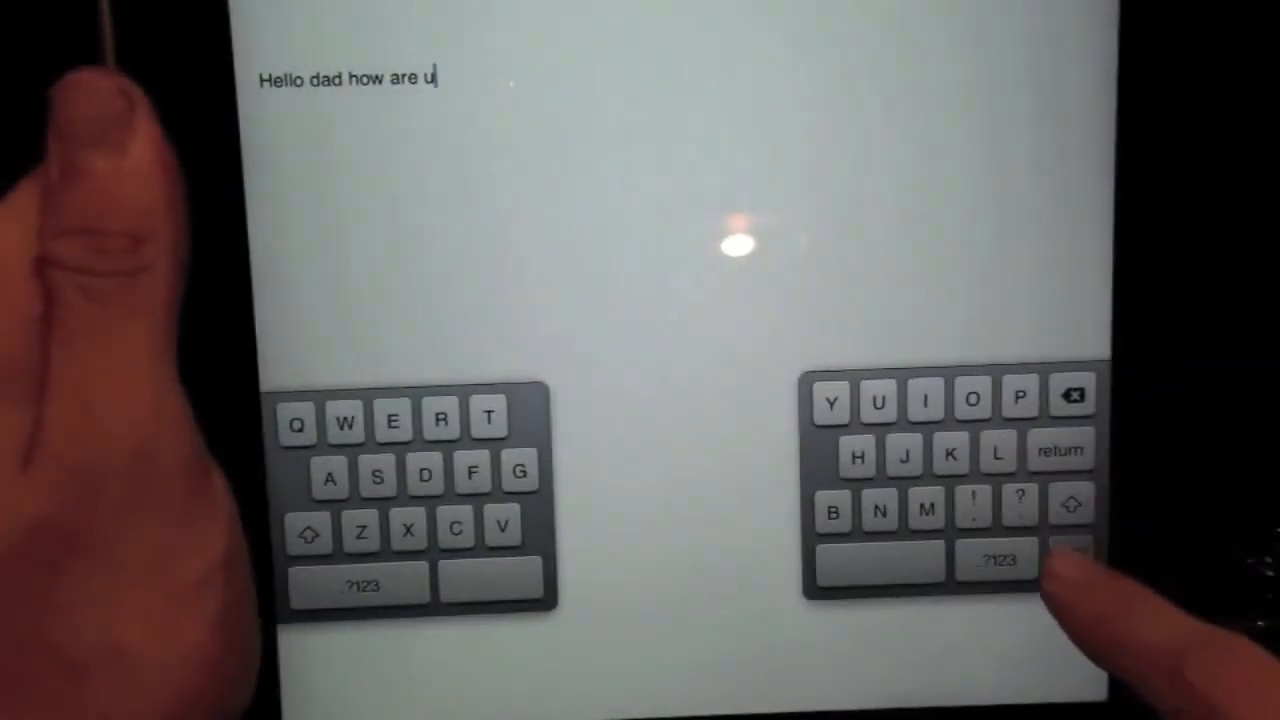
{"action": "left_click", "coordinate": [1070, 556]}
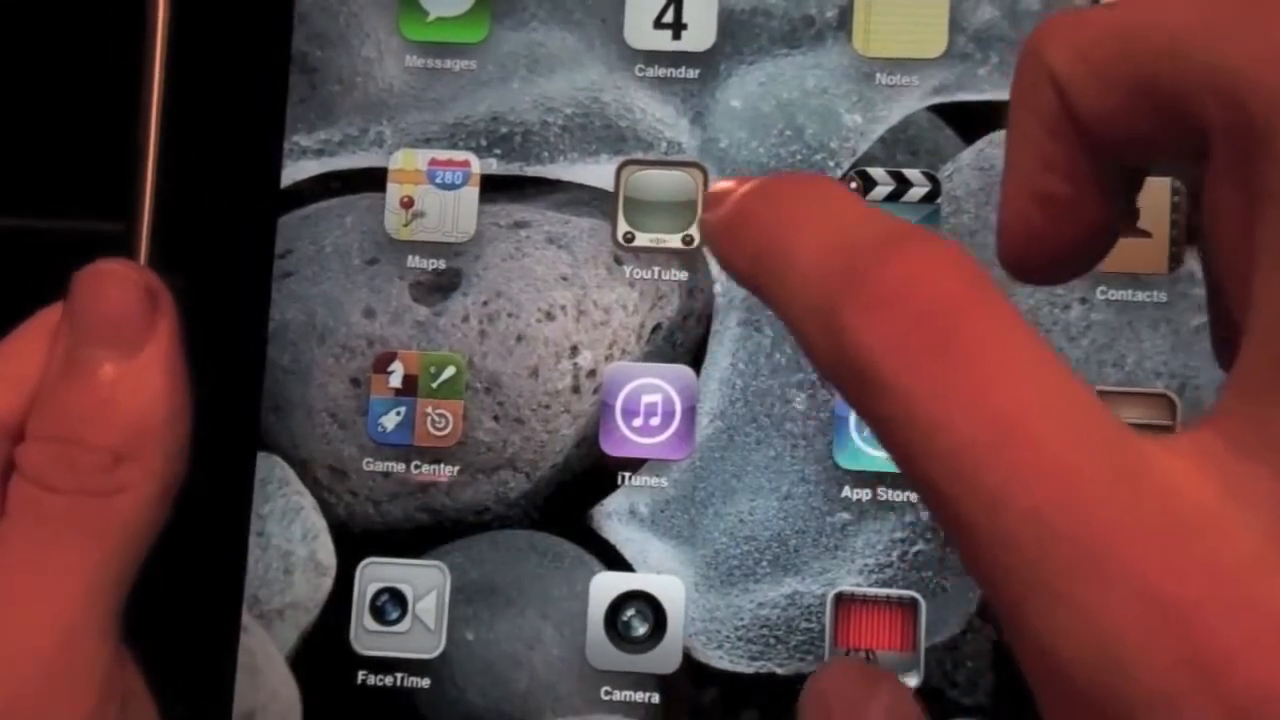
Launch YouTube from the iPad home screen to browse the featured video grid
{"action": "left_click", "coordinate": [662, 216]}
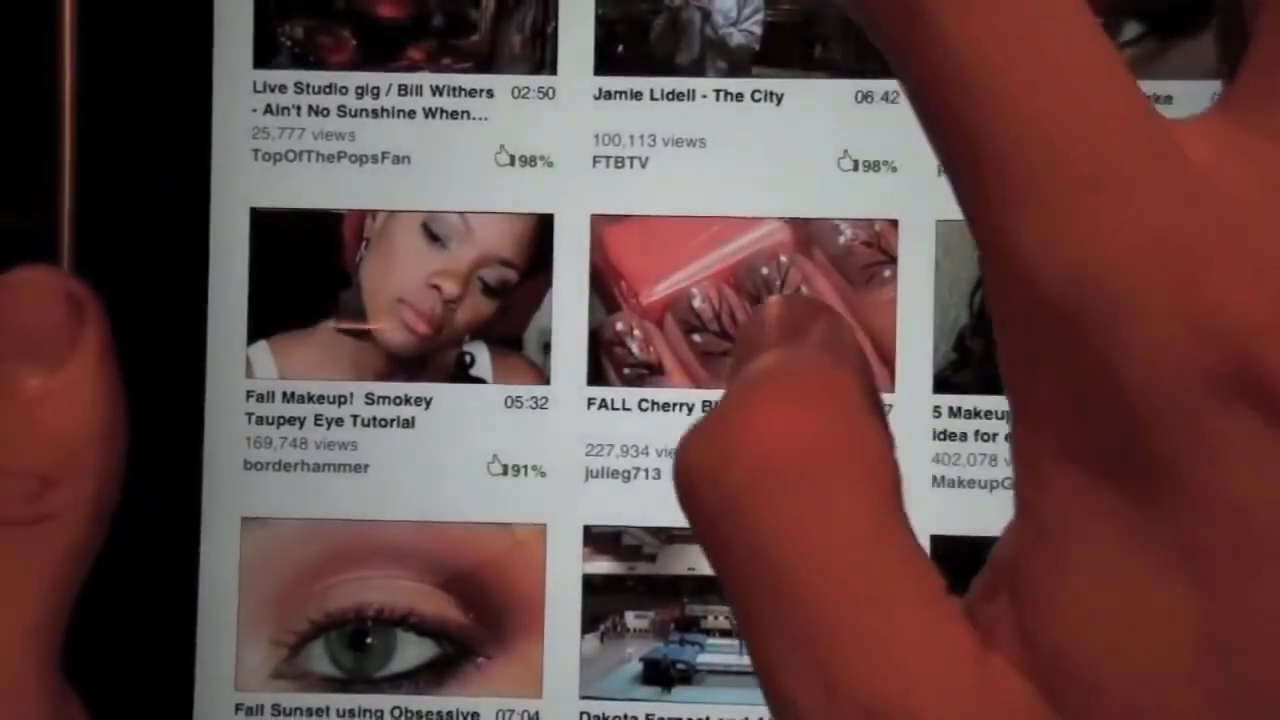